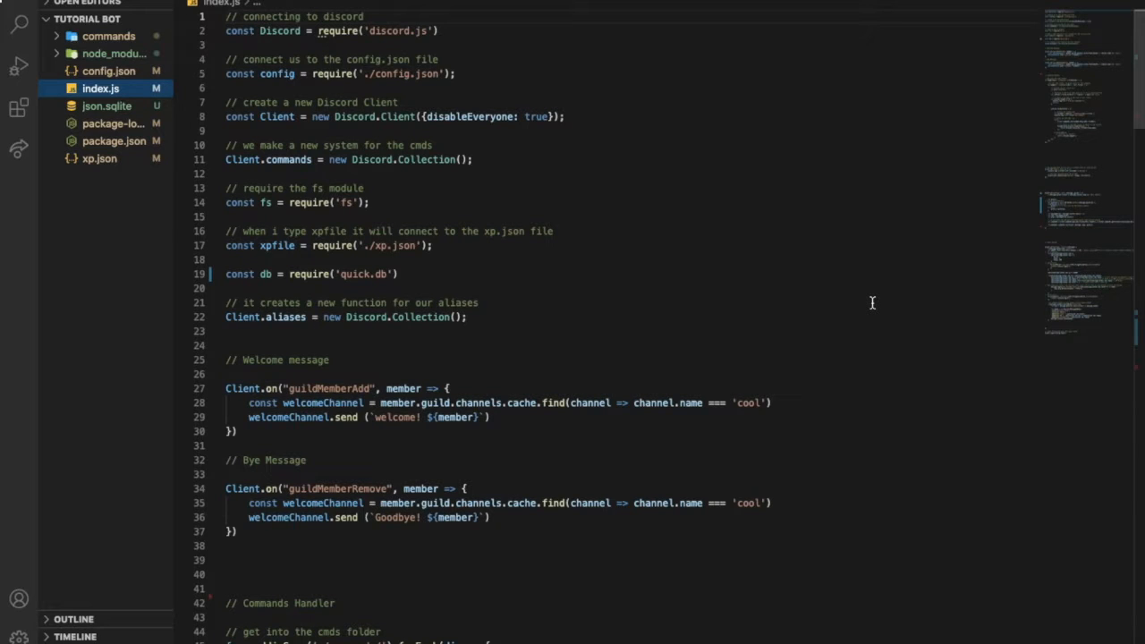
mouse_move(863, 302)
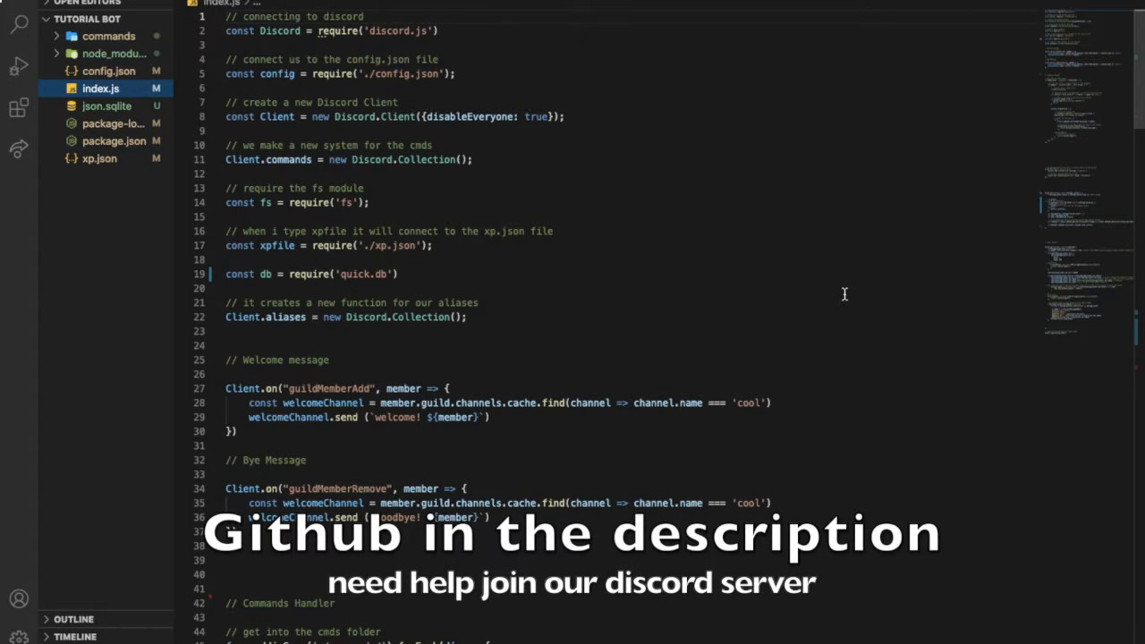
mouse_move(836, 294)
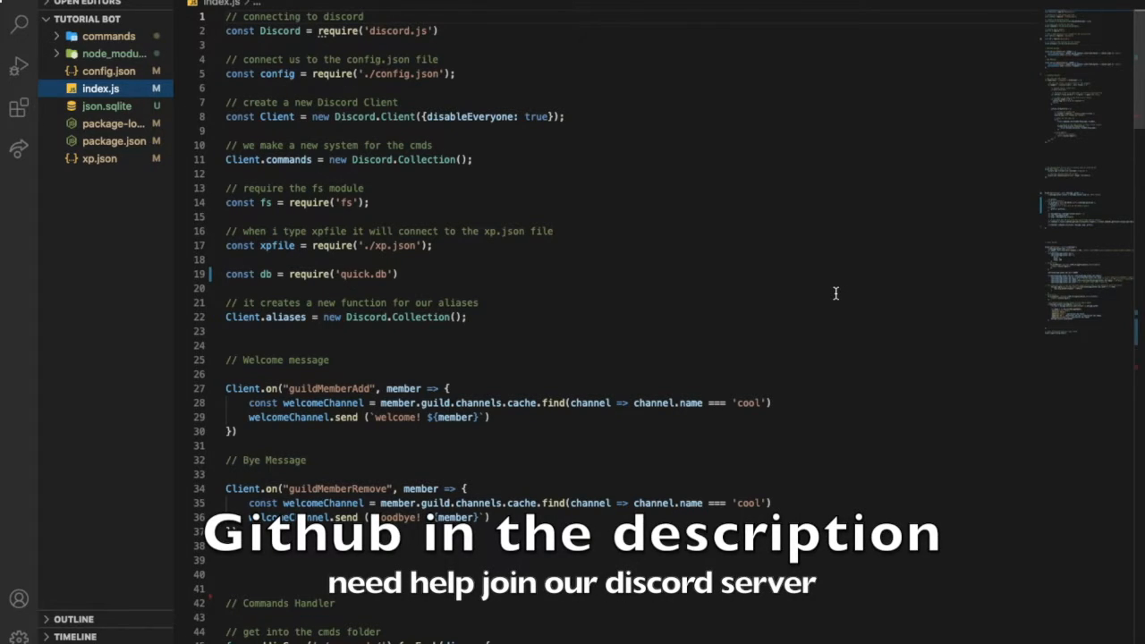
mouse_move(737, 251)
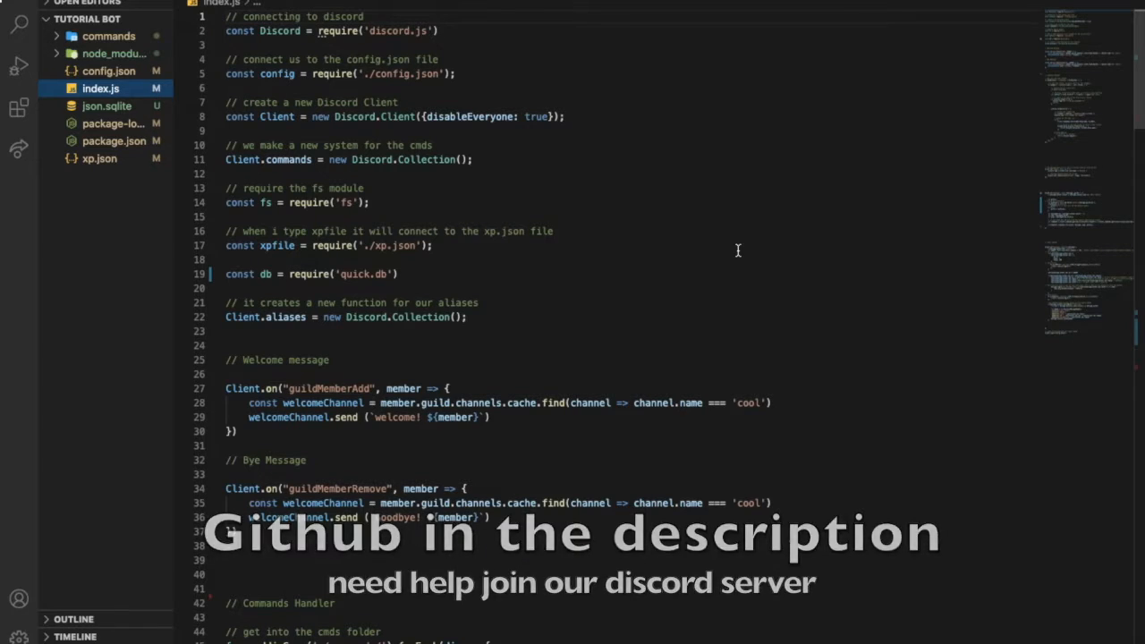
- Create avatar.js in the commands/normal folder and begin its discord.js require line
right_click(107, 35)
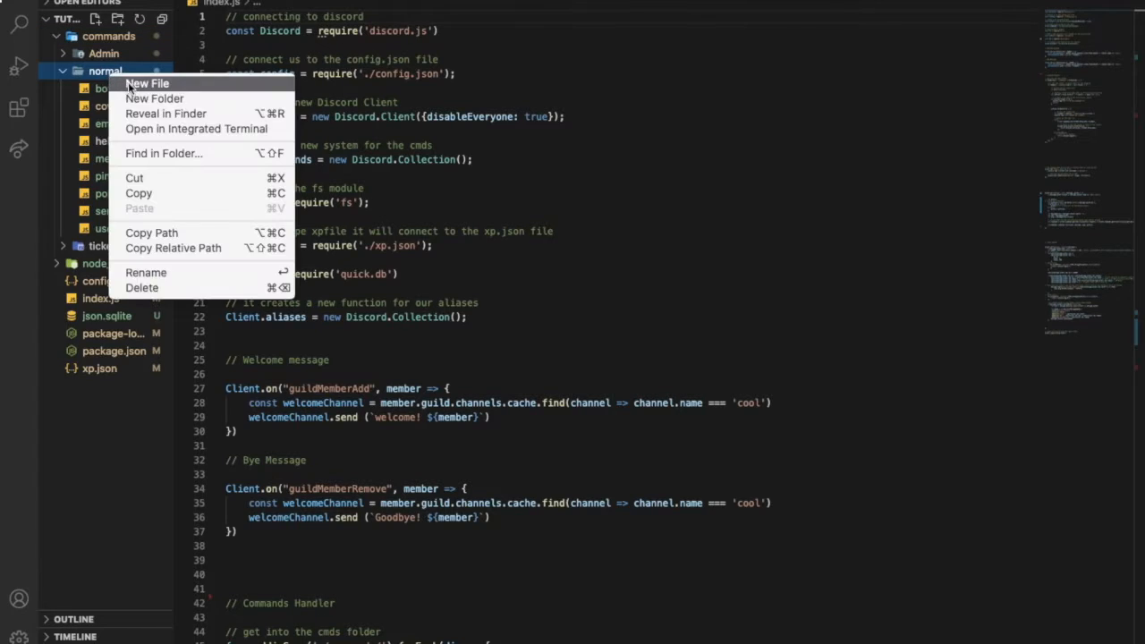
click(148, 82)
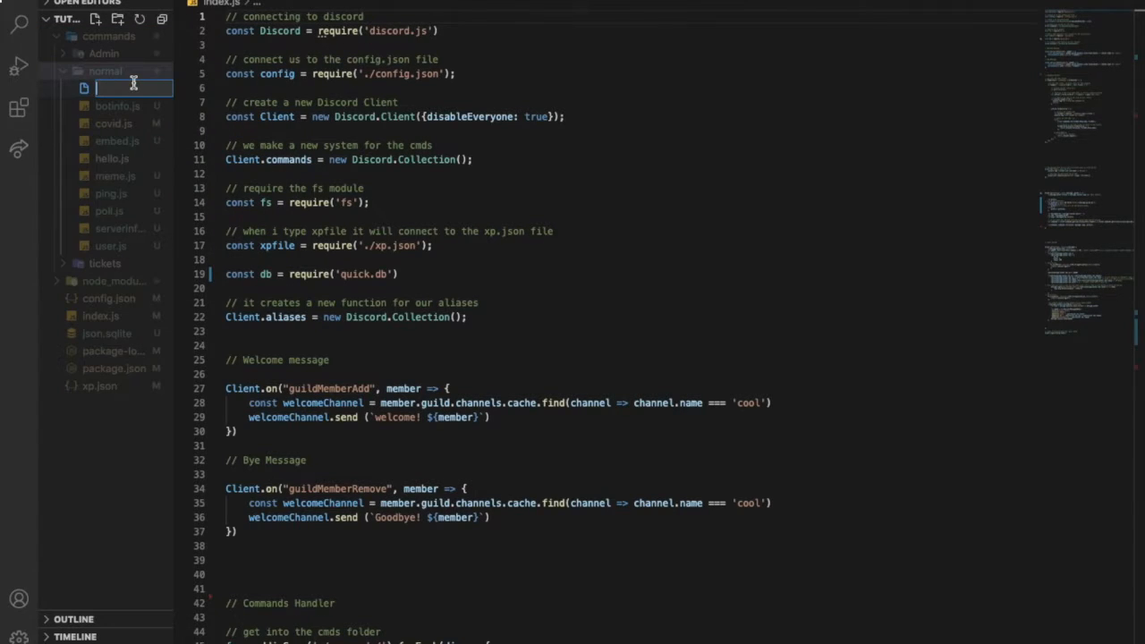
text(avatar.js)
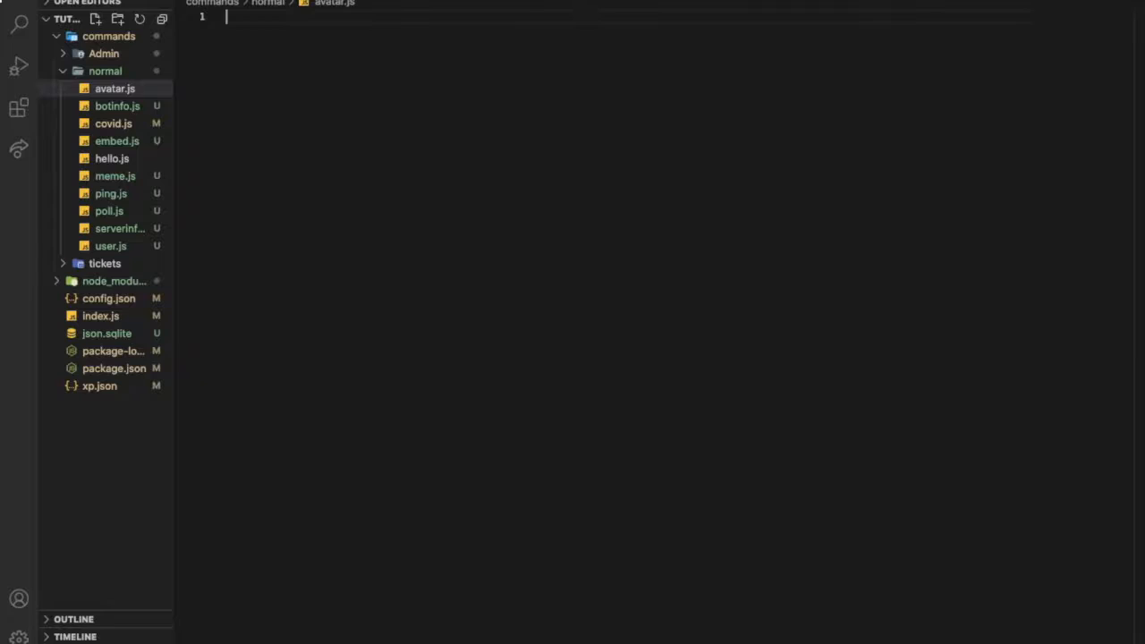
text(const discord = require('discord.js)
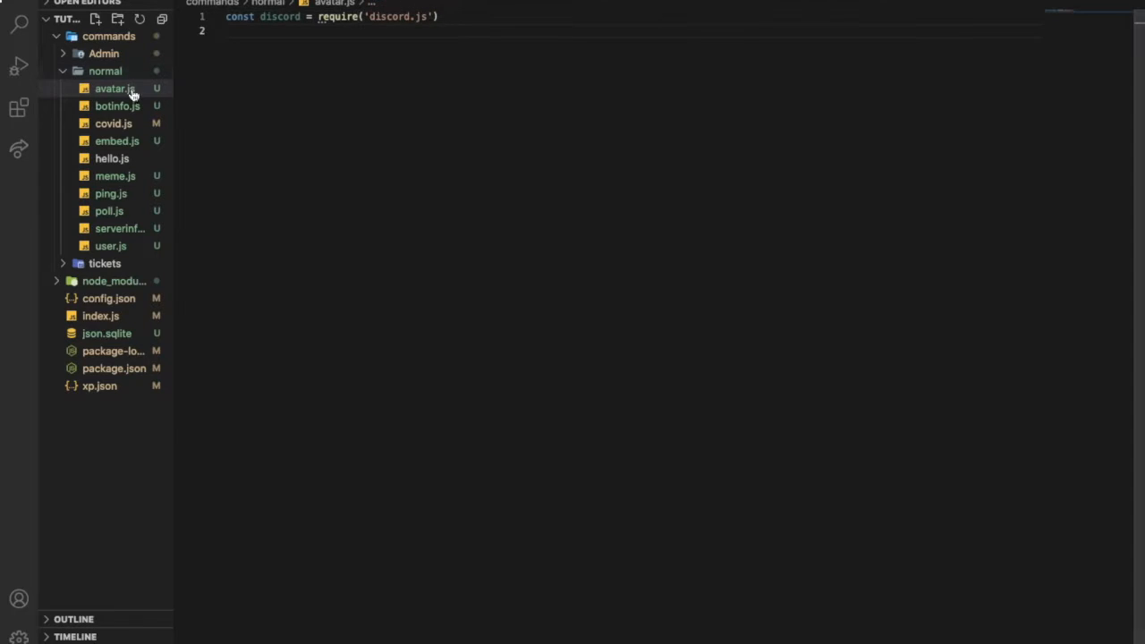
- Copy covid.js's run function into avatar.js and close it with a brace
click(118, 106)
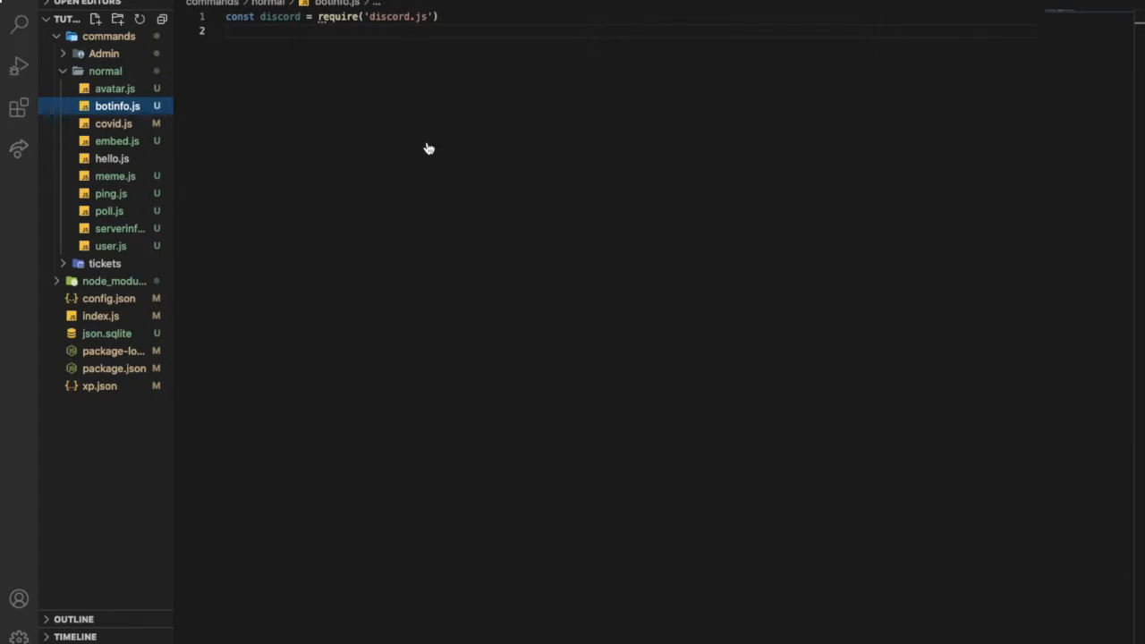
click(114, 124)
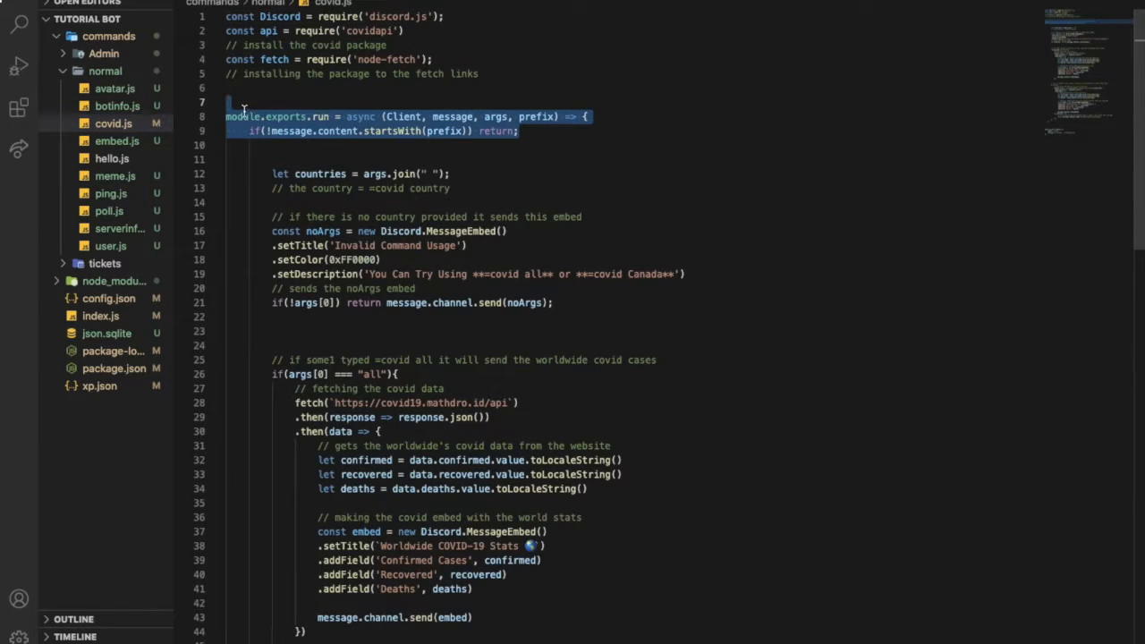
click(115, 88)
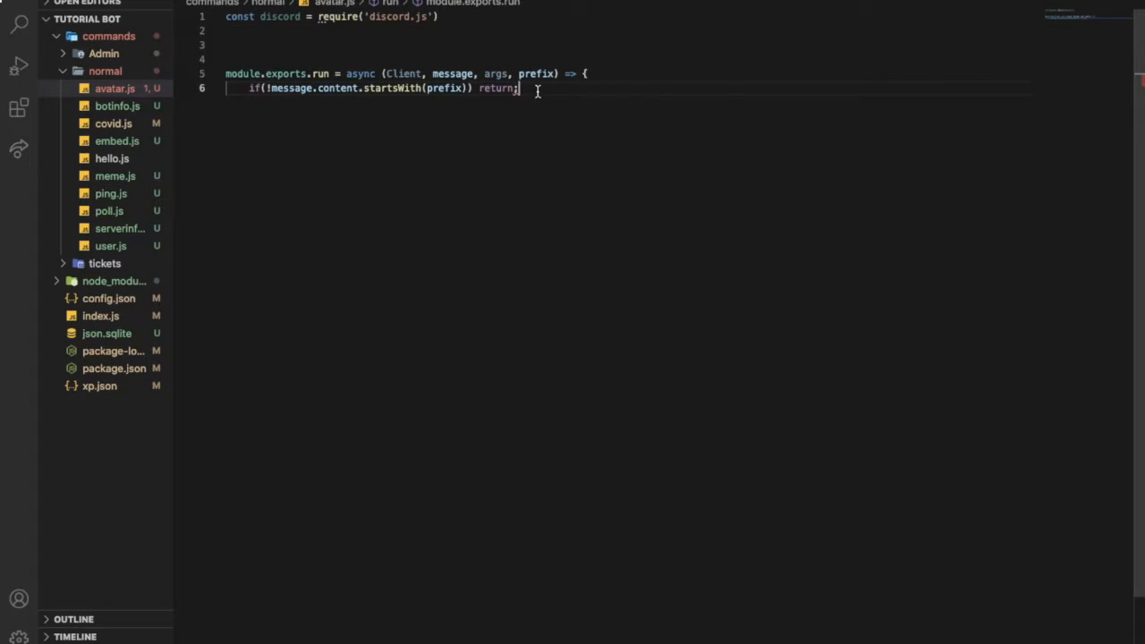
text(})
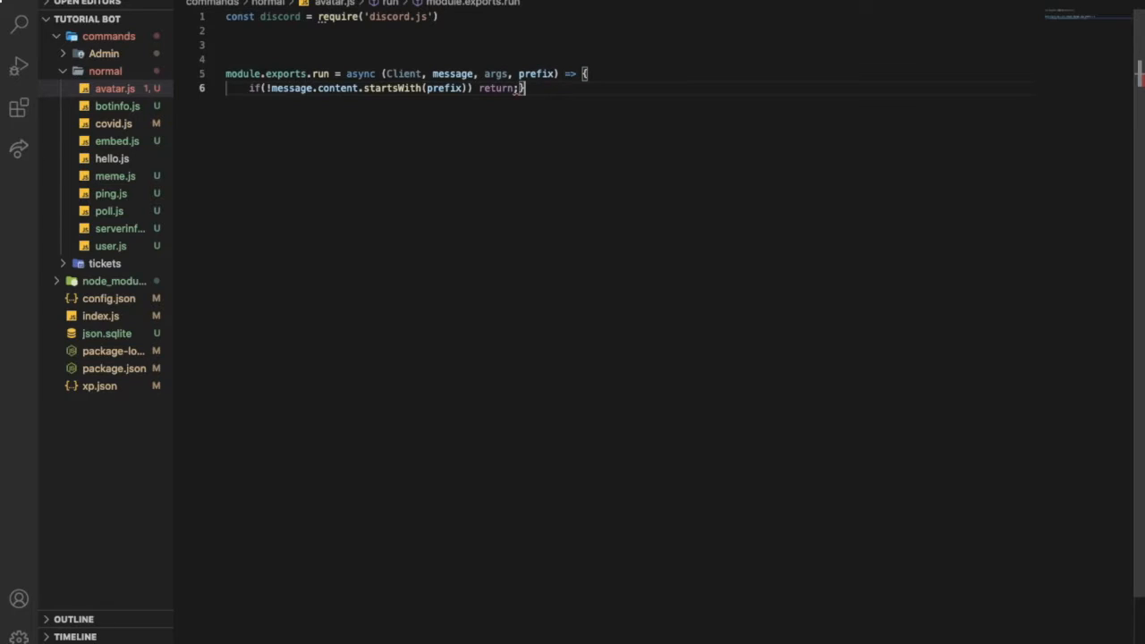
key(Enter)
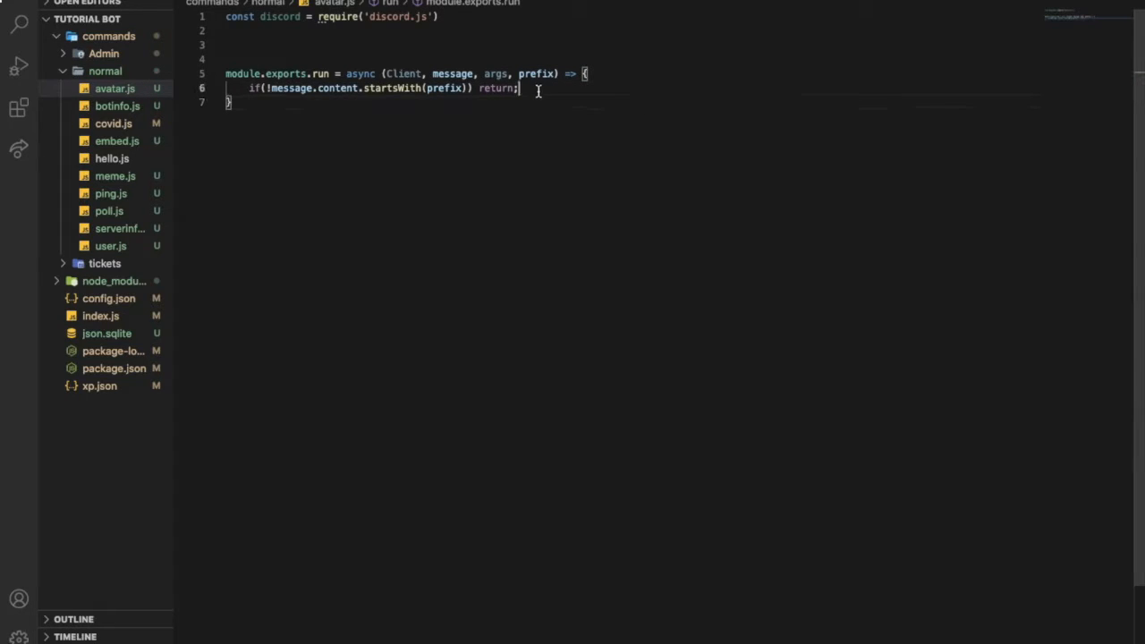
- Paste hello.js's help block into avatar.js and rename the command to avatar
click(112, 159)
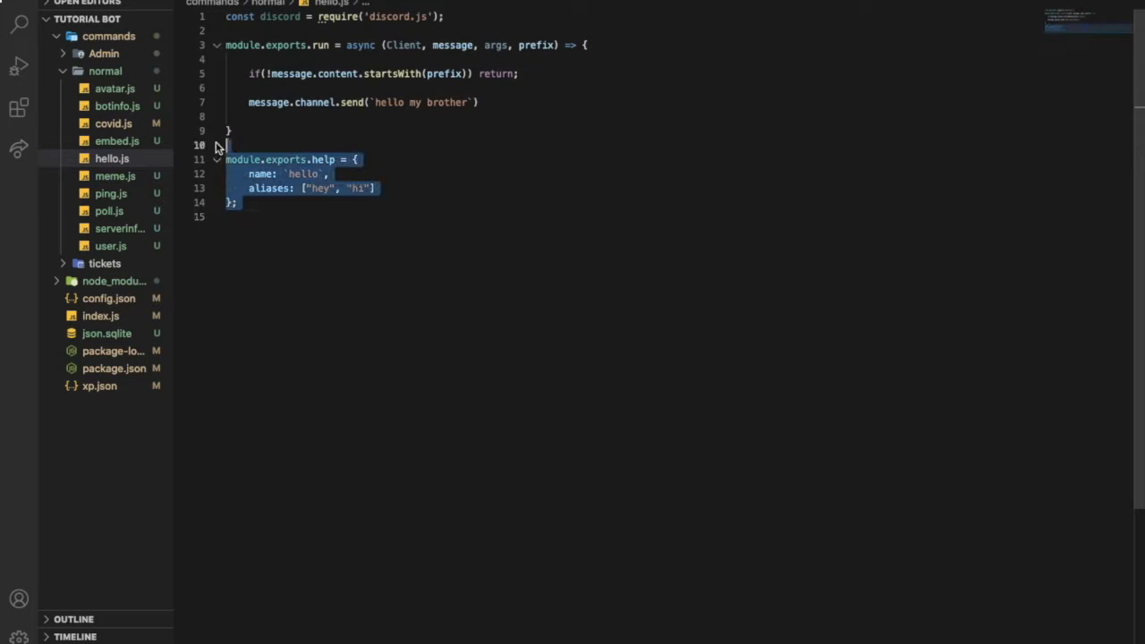
click(114, 88)
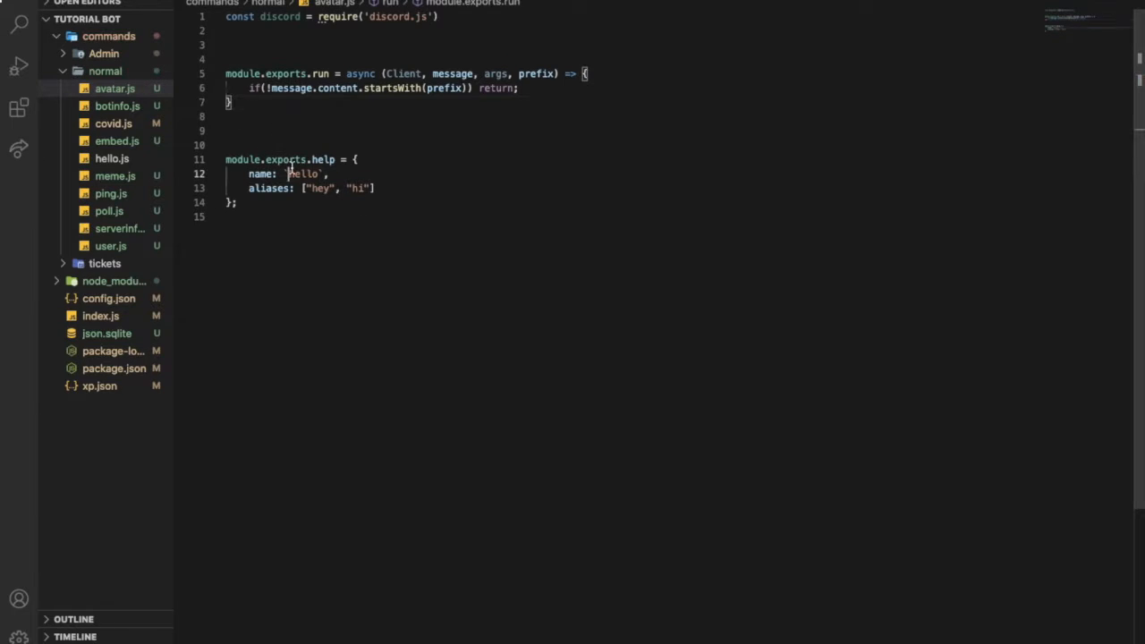
text(avatar)
click(300, 188)
text(pfp)
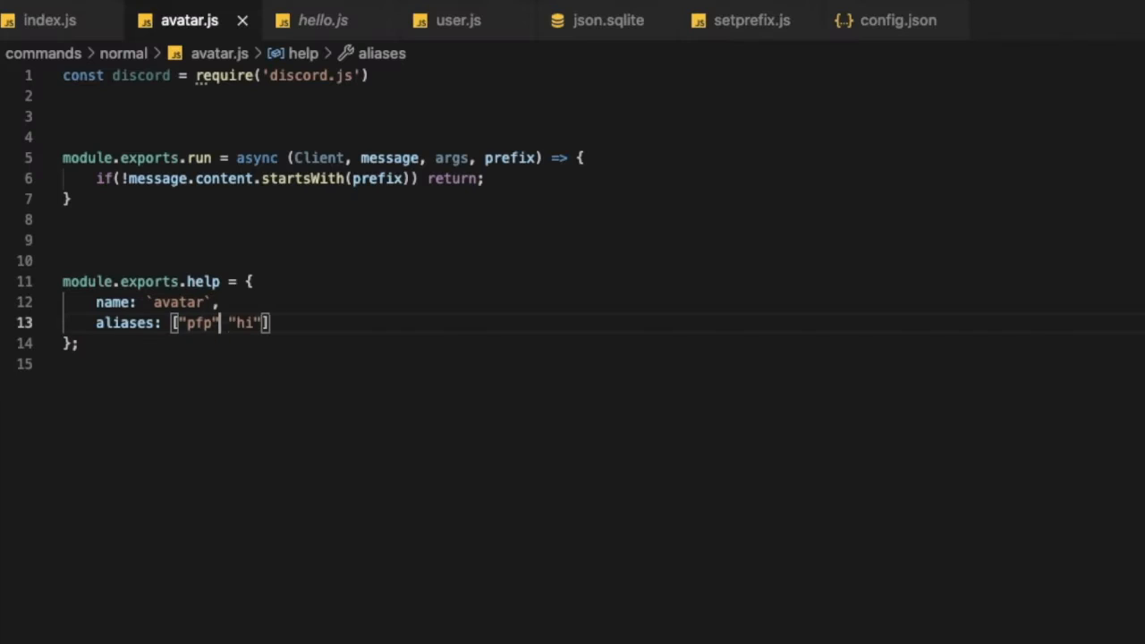
- Comment the prefix check, set user to first mention or author, and start the avatar variable
text(// this makes sure that the cmd starts with the)
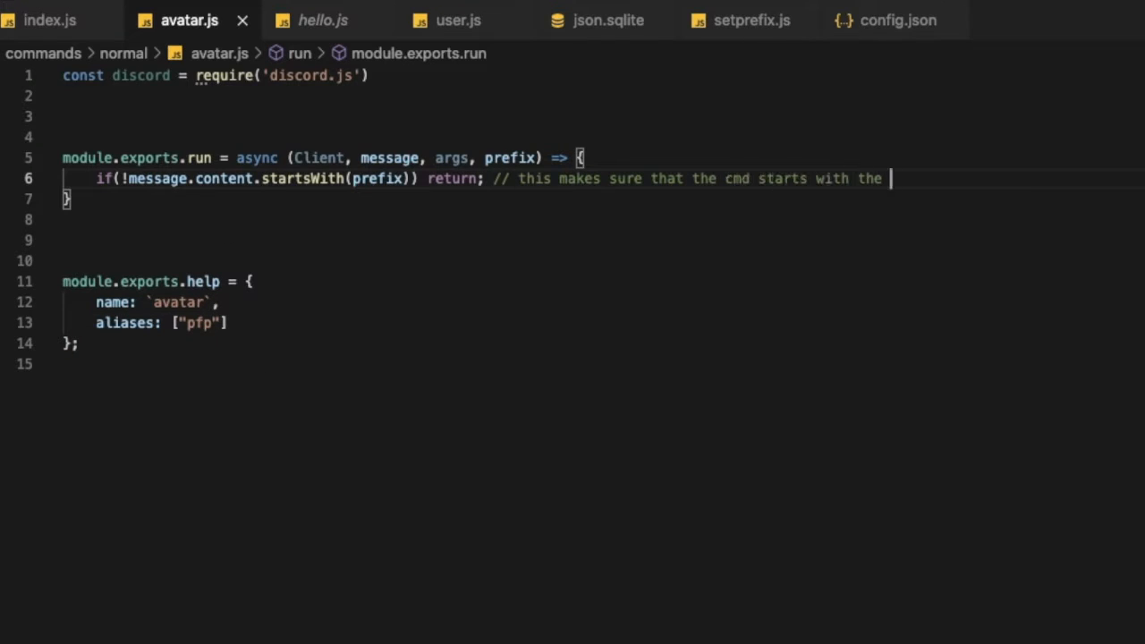
text(let user = message.emntions.users.first() ||)
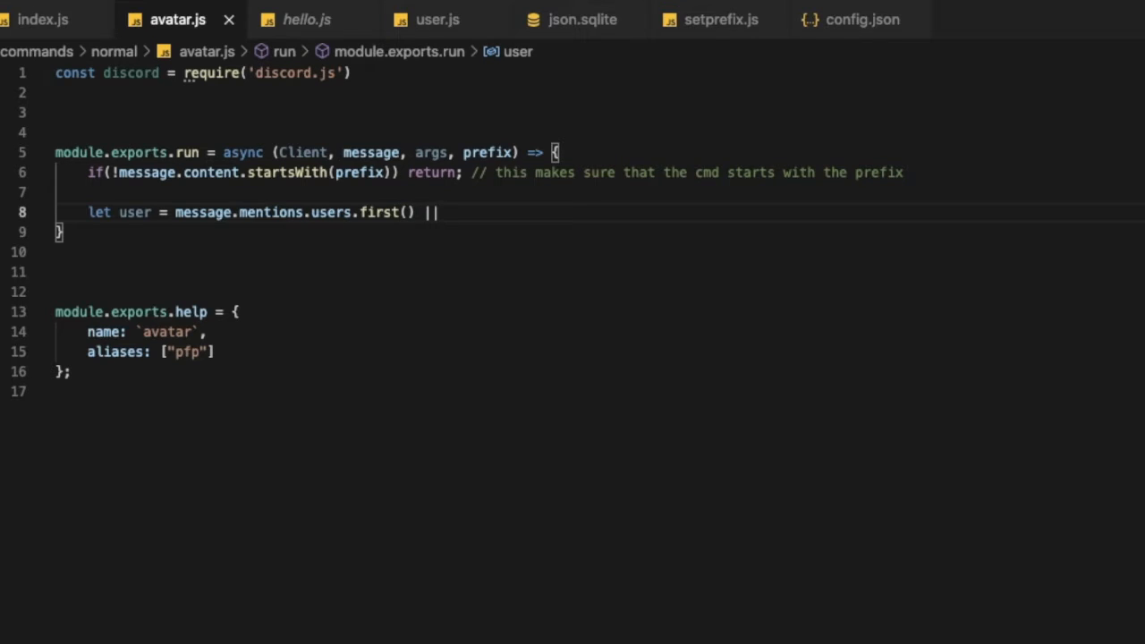
text(message)
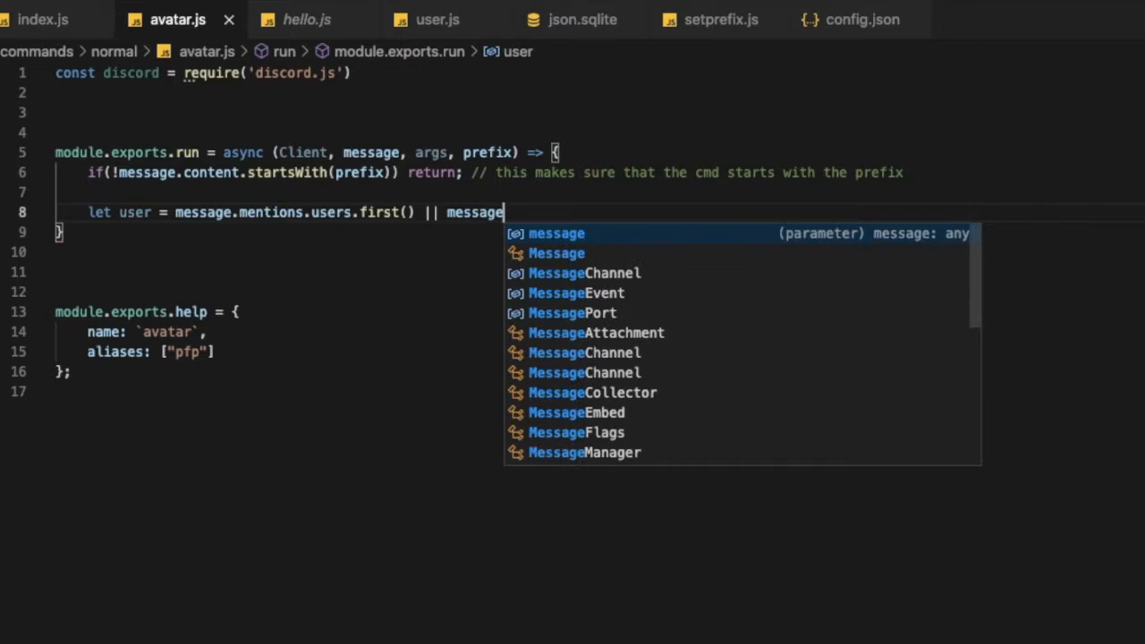
text(.autor)
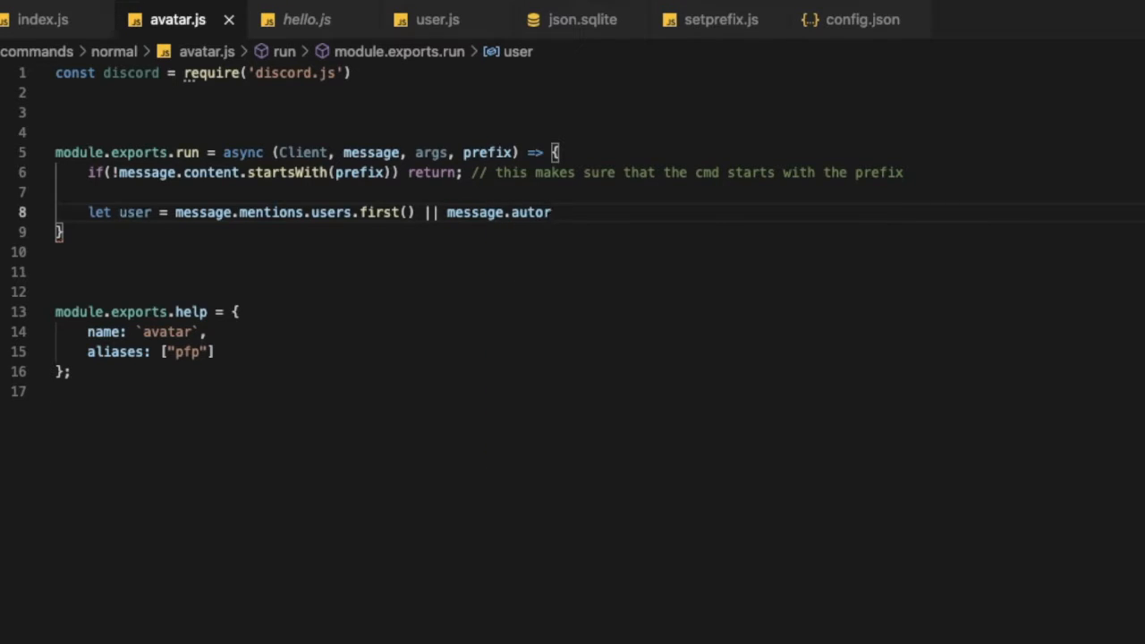
text(hor;)
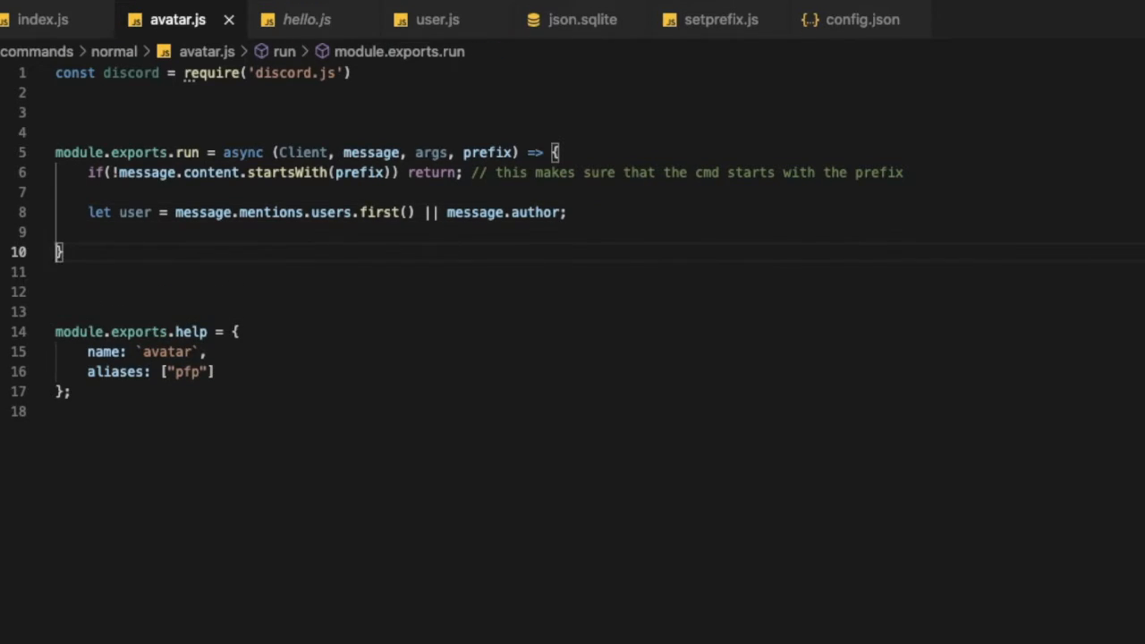
text(let)
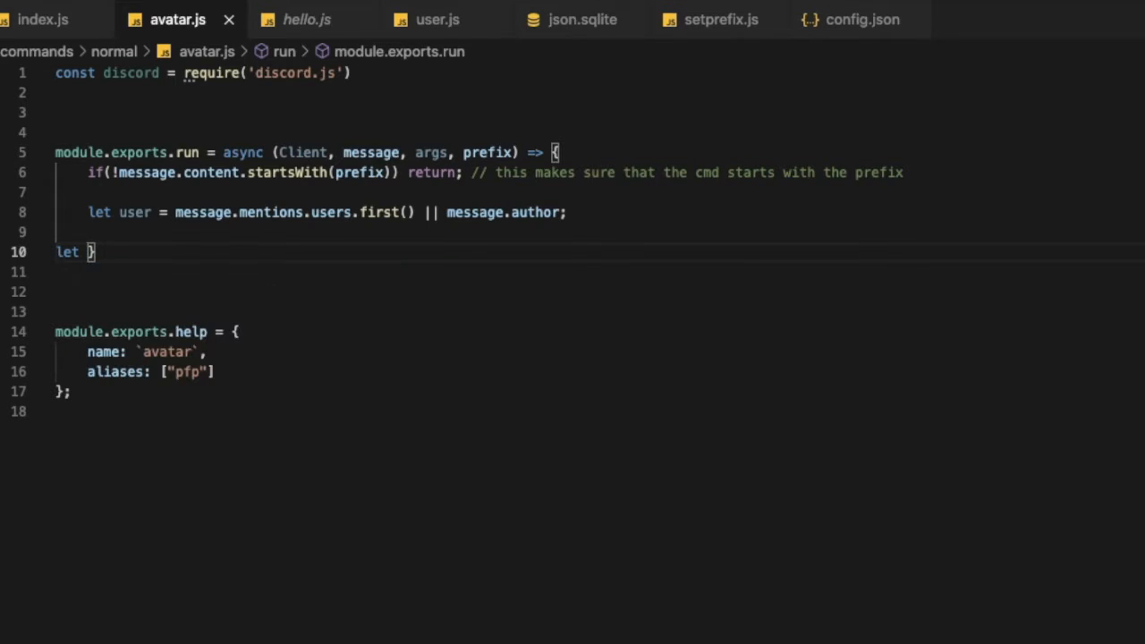
text(avatar)
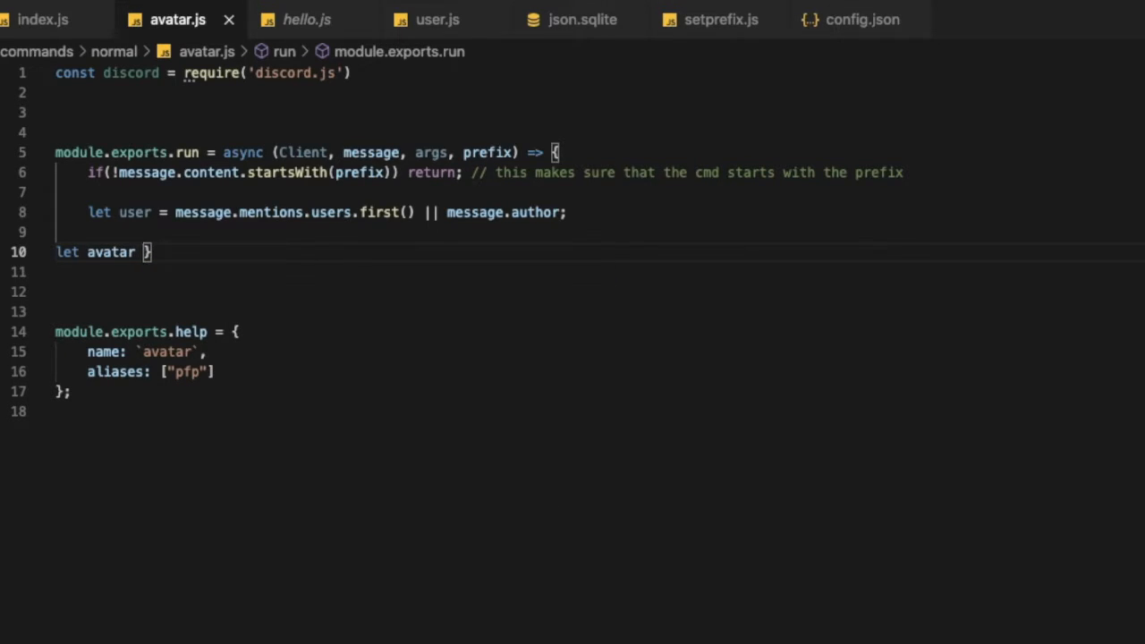
key(Enter)
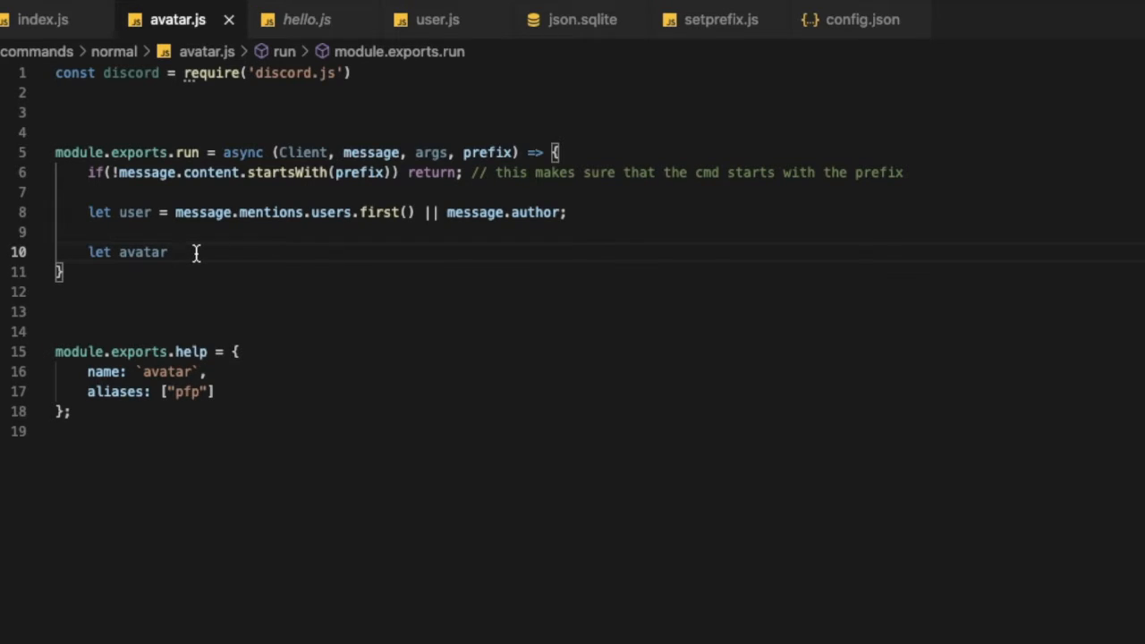
- Complete line 10 as let avatar = user.displayAvatarURL({size: 4096, dynamic: true})
text(= user.d)
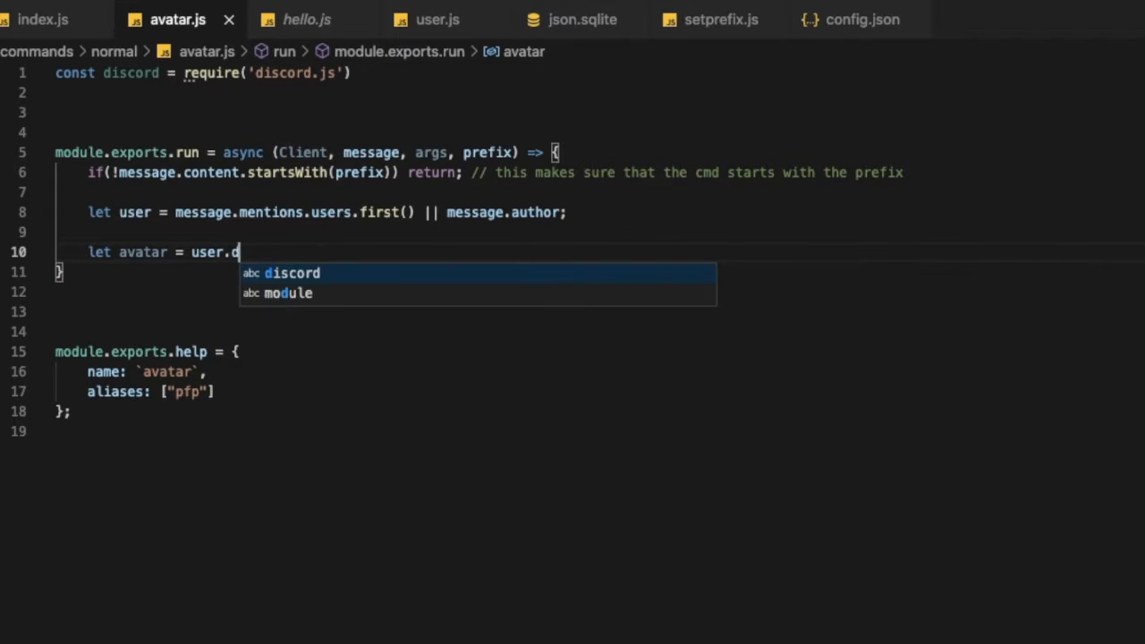
text(isplay)
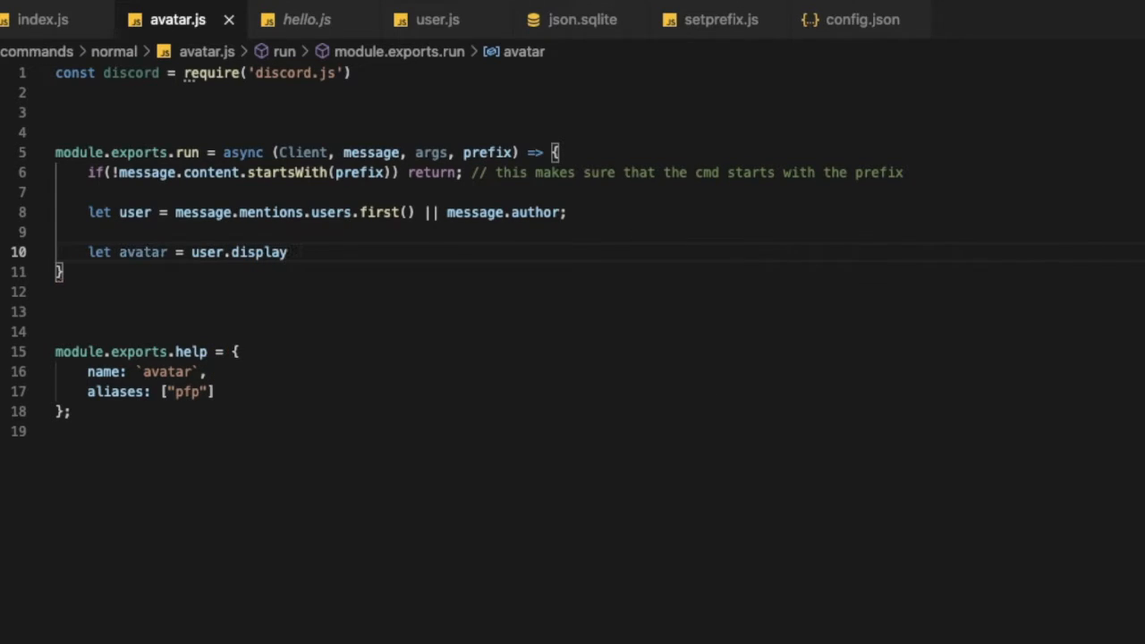
text(Avtar)
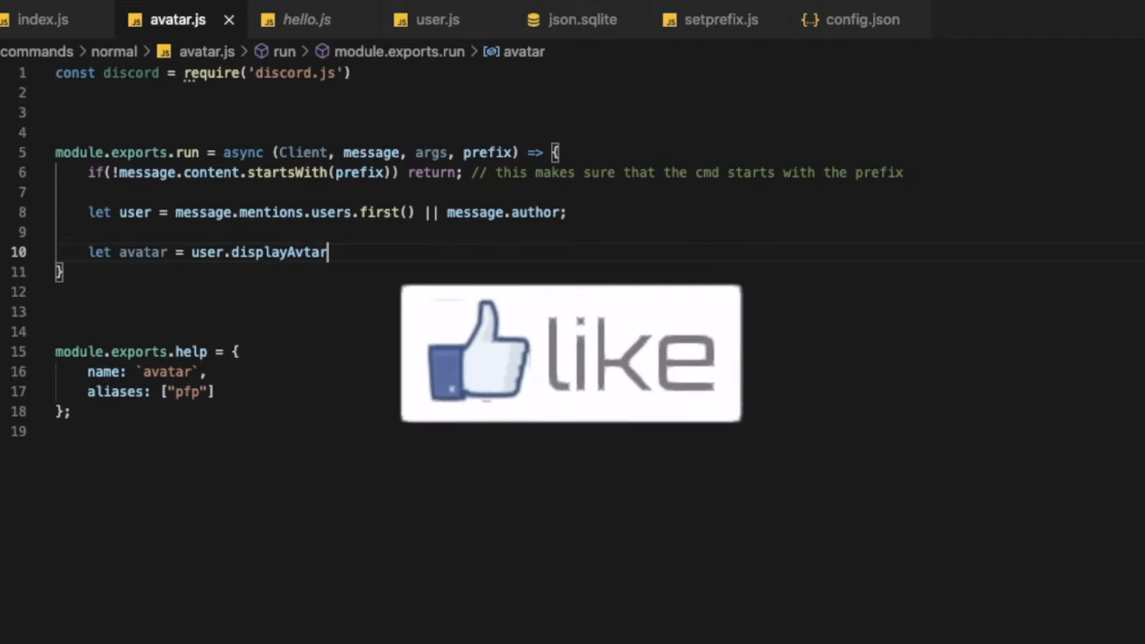
key(Backspace)
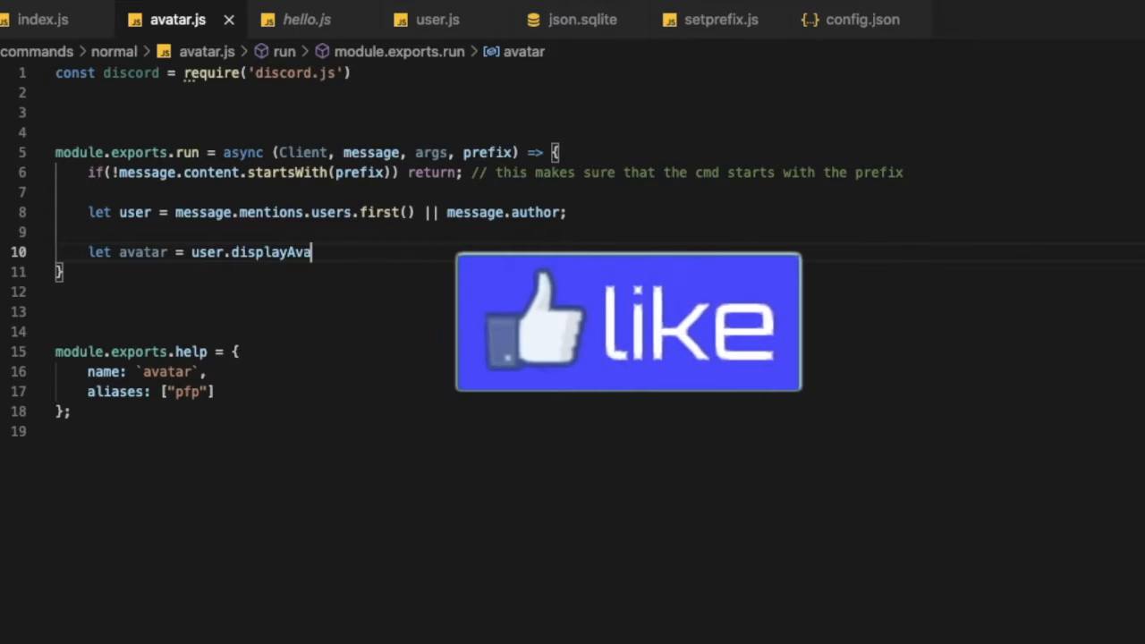
text(tarURL)
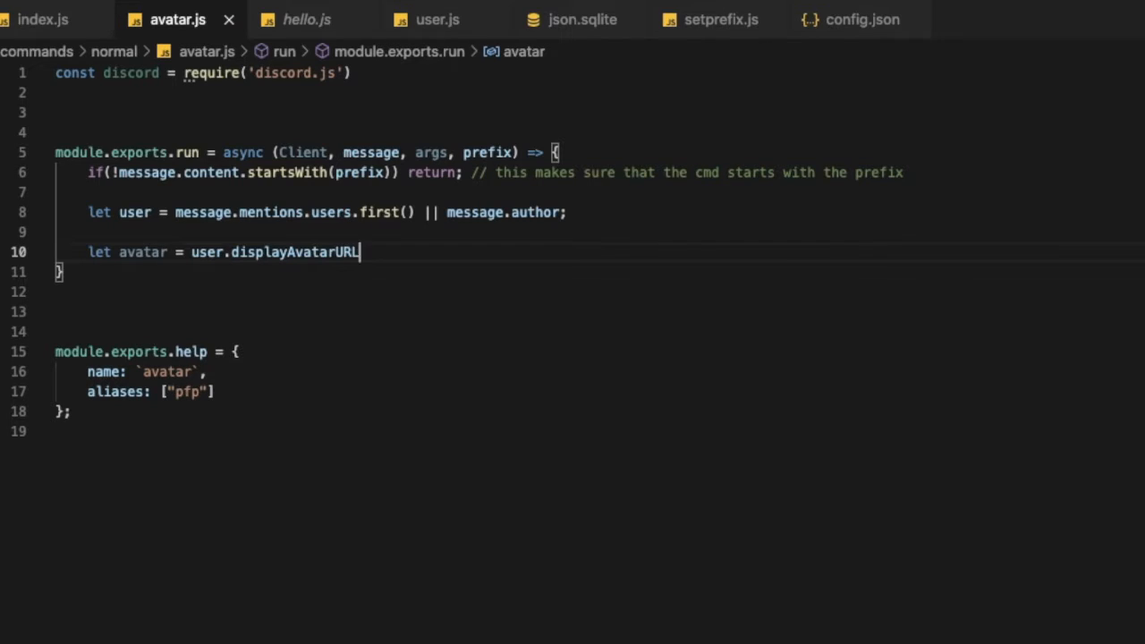
text(())
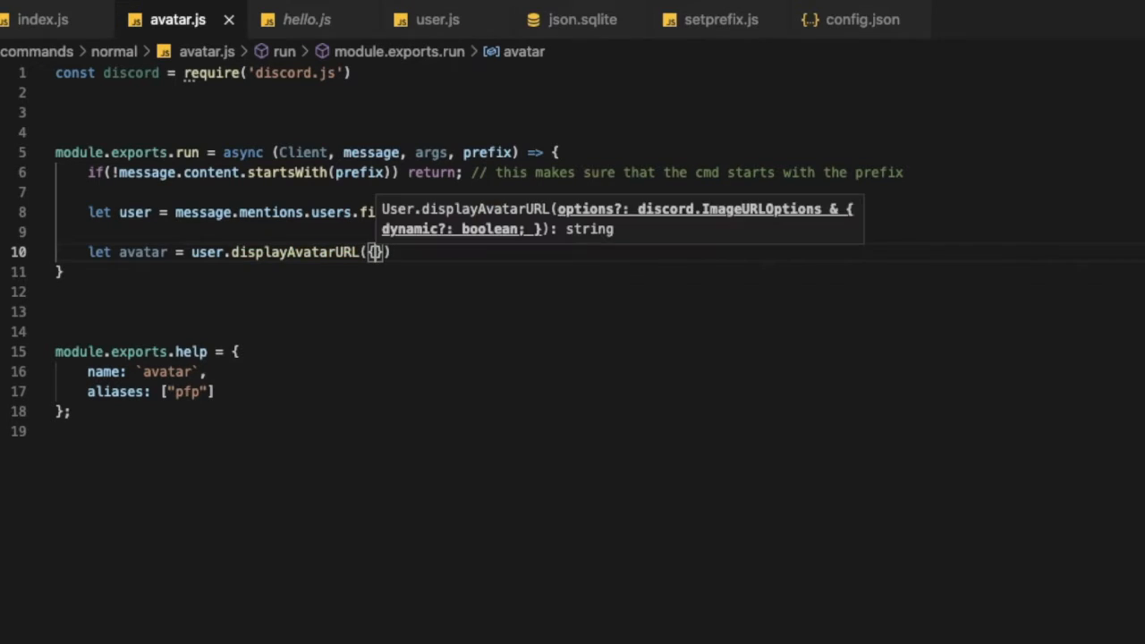
text(size:)
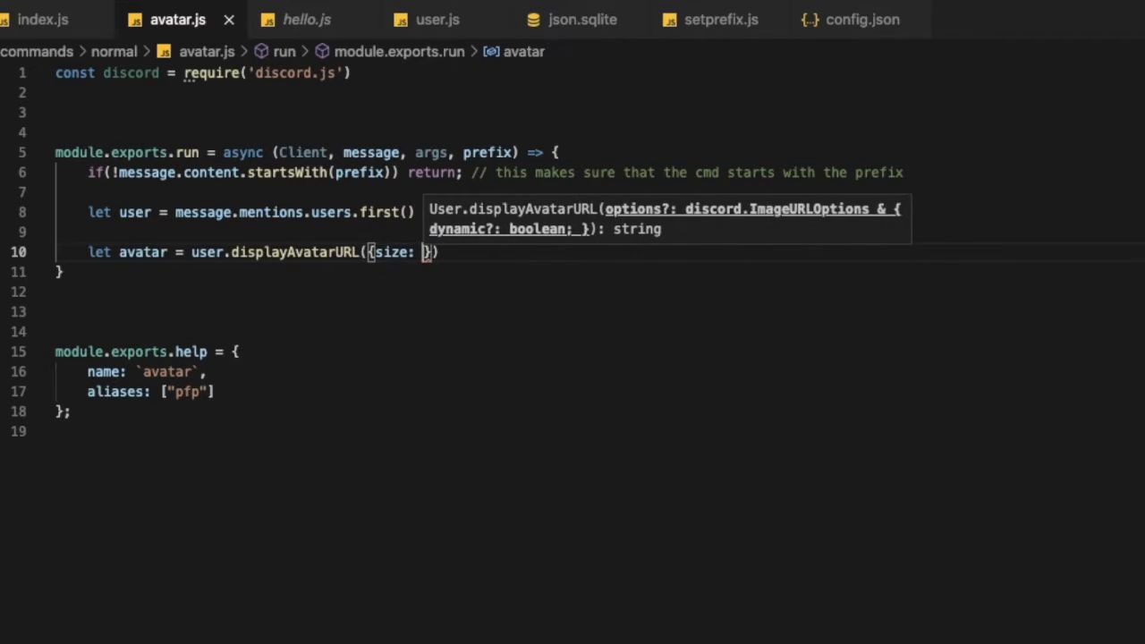
text(40)
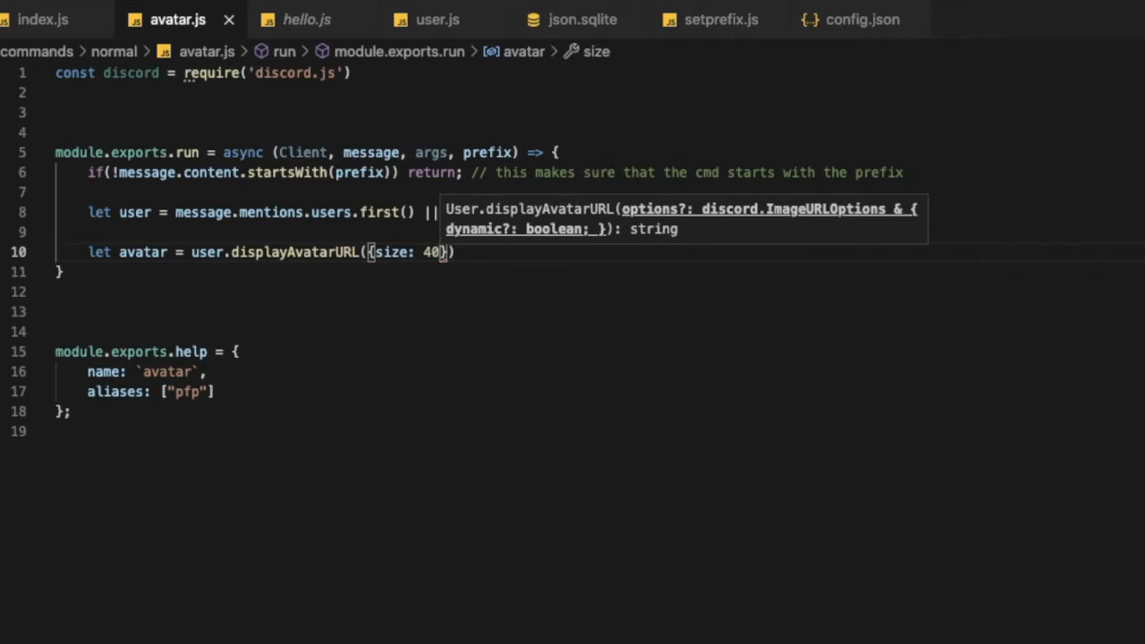
text(8)
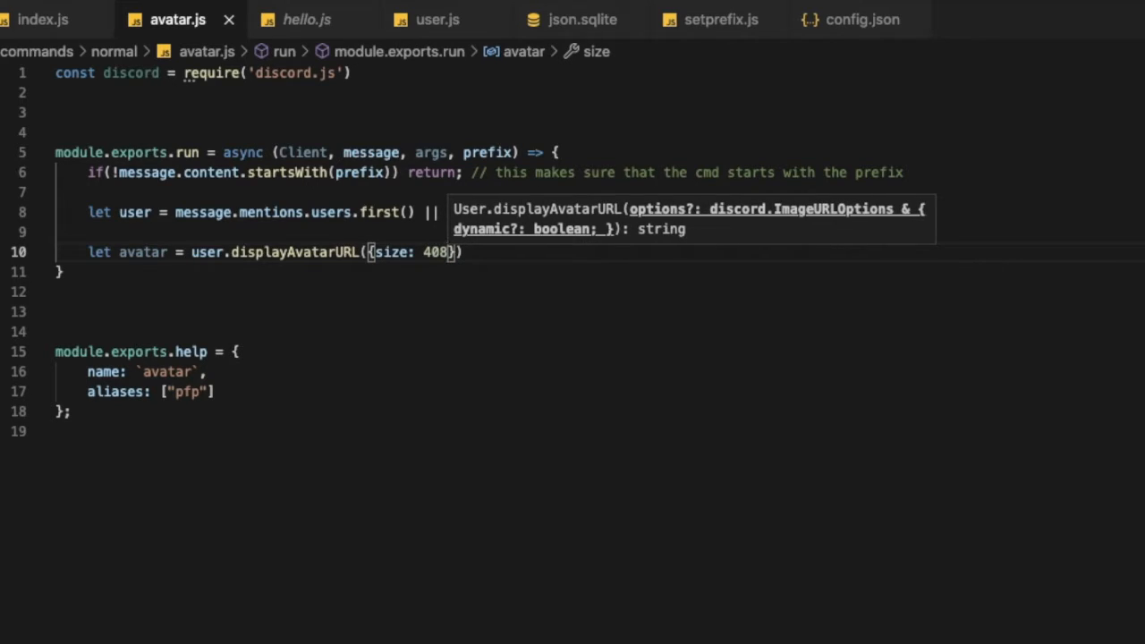
text(6)
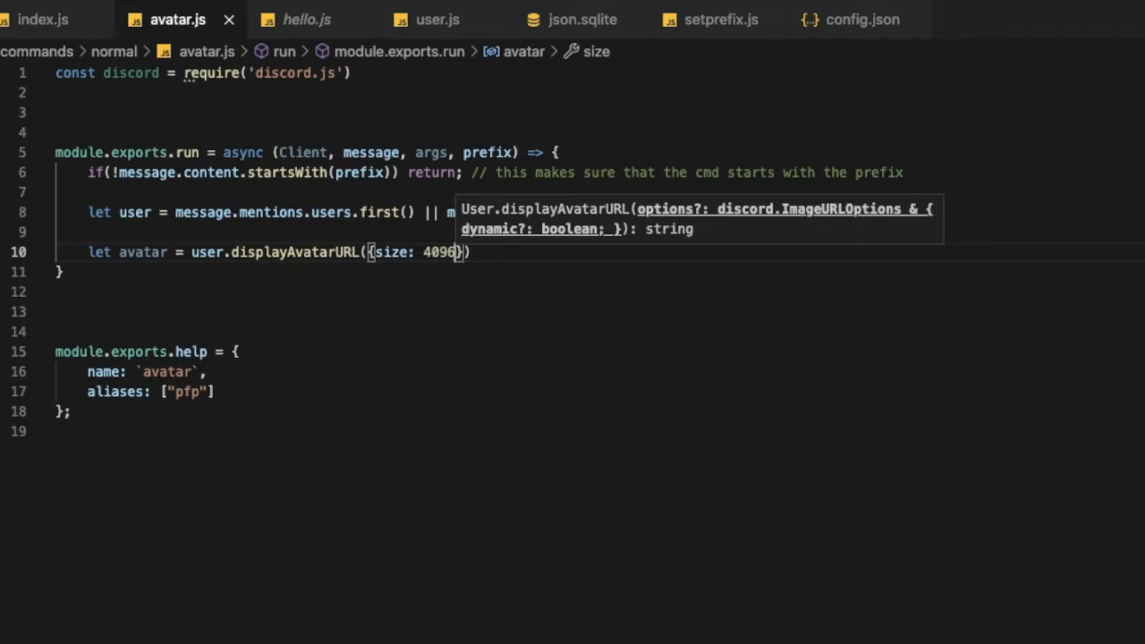
text(,)
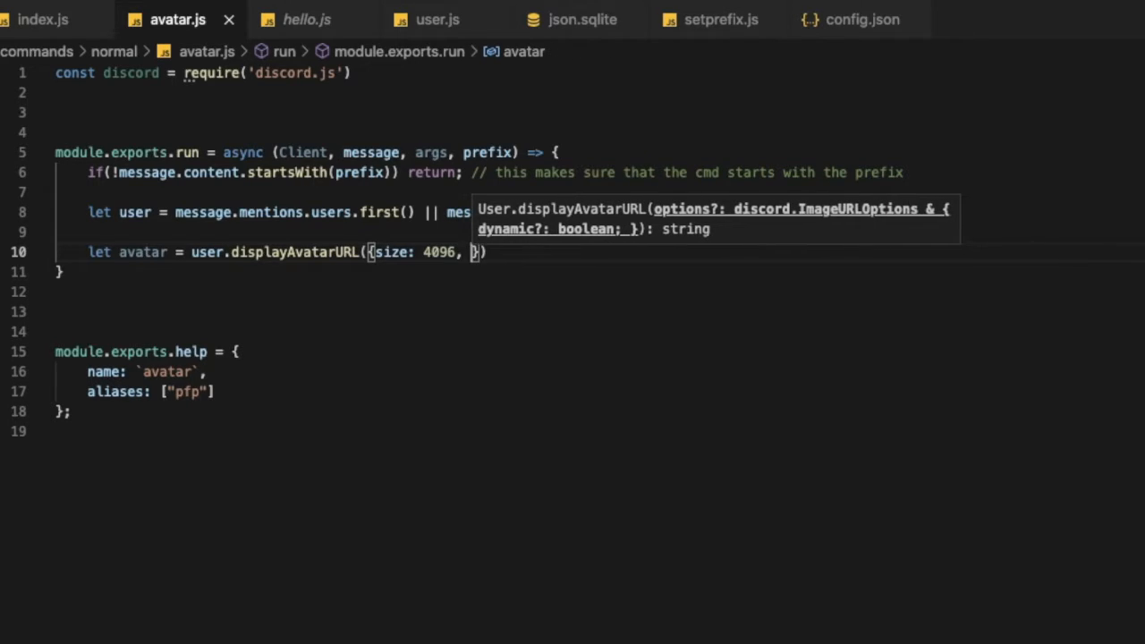
text(dynamic:)
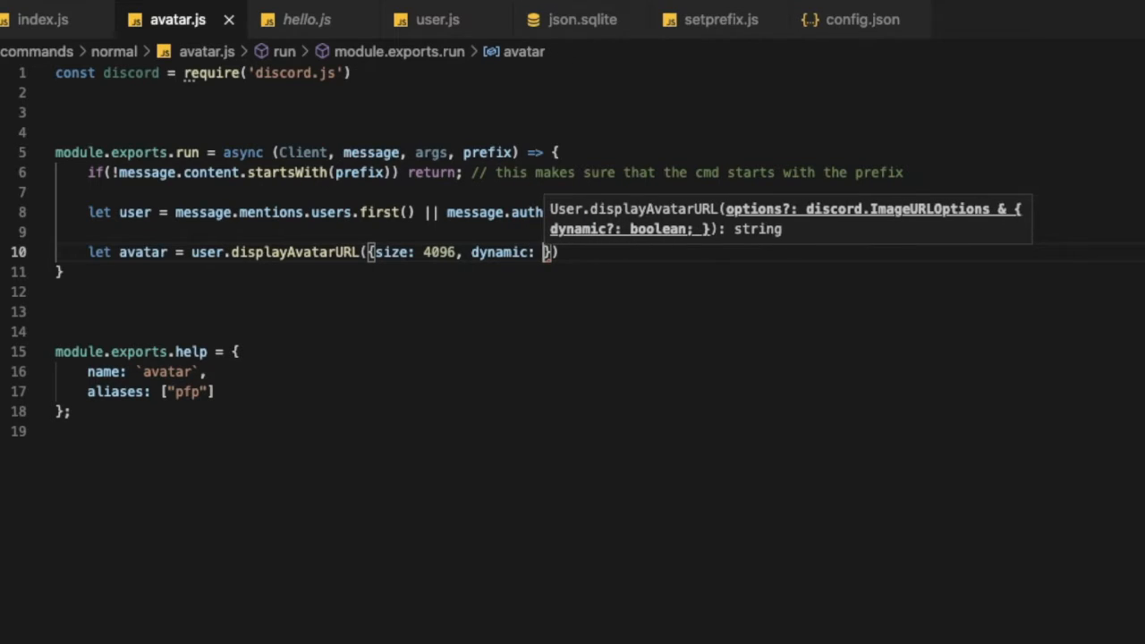
text(true)
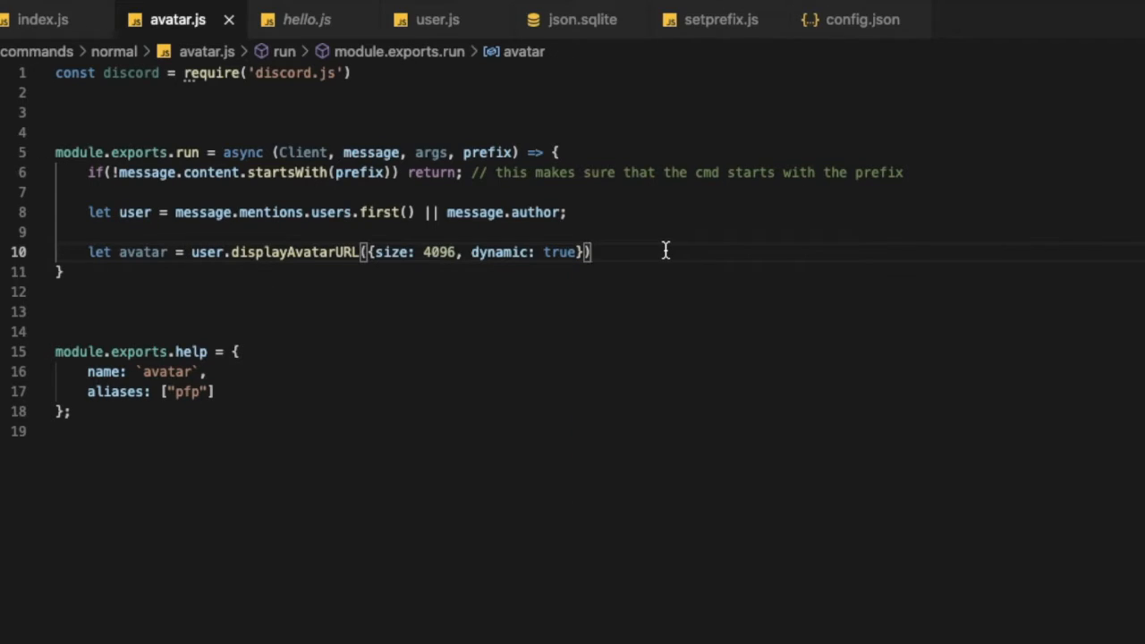
- Add const embed = new discord.MessageEmbed() below the avatar line
key(Enter)
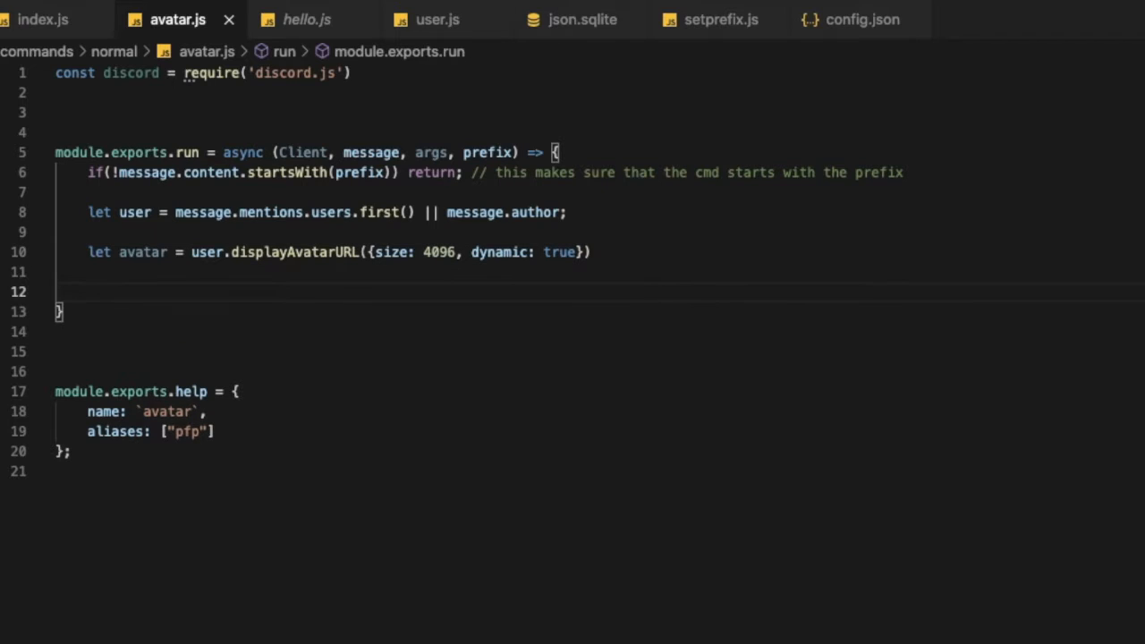
text(const em)
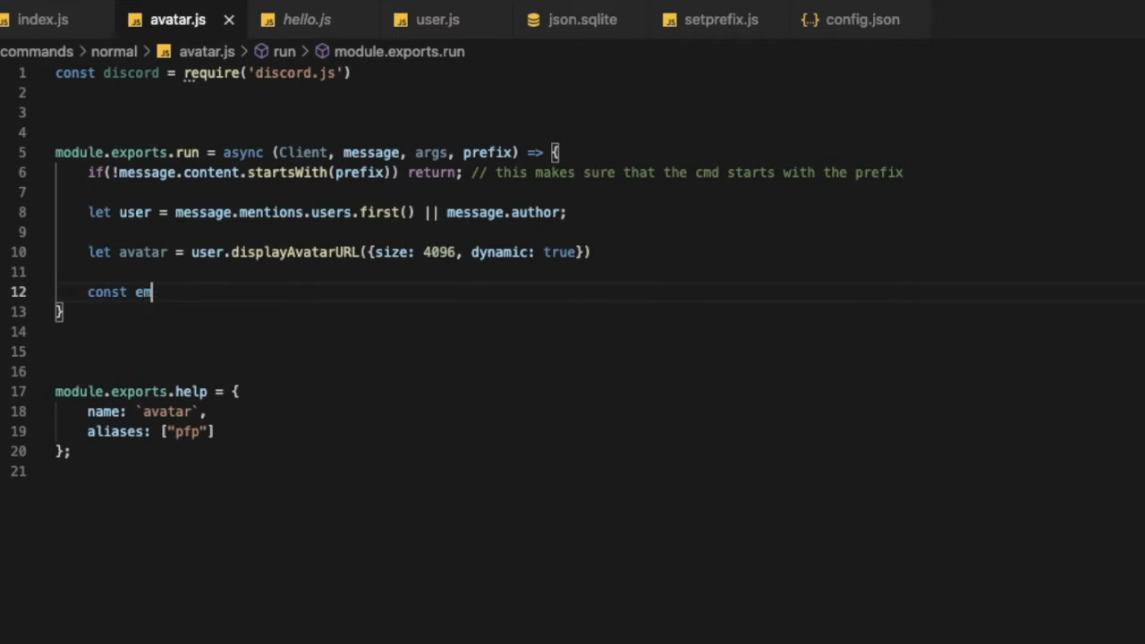
text(bed)
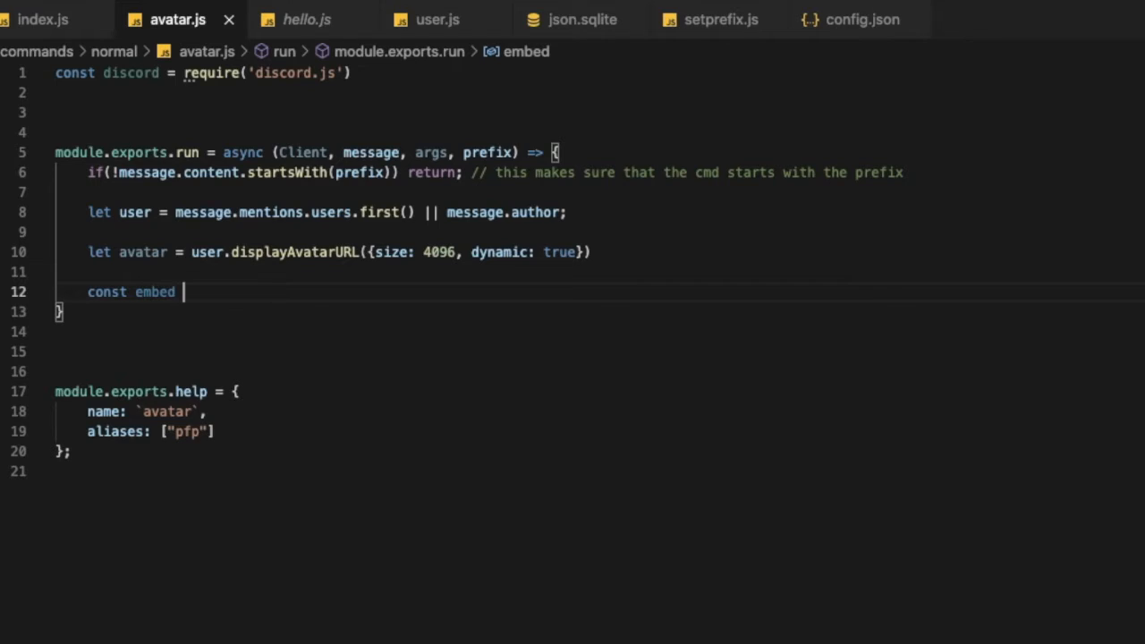
text(= n)
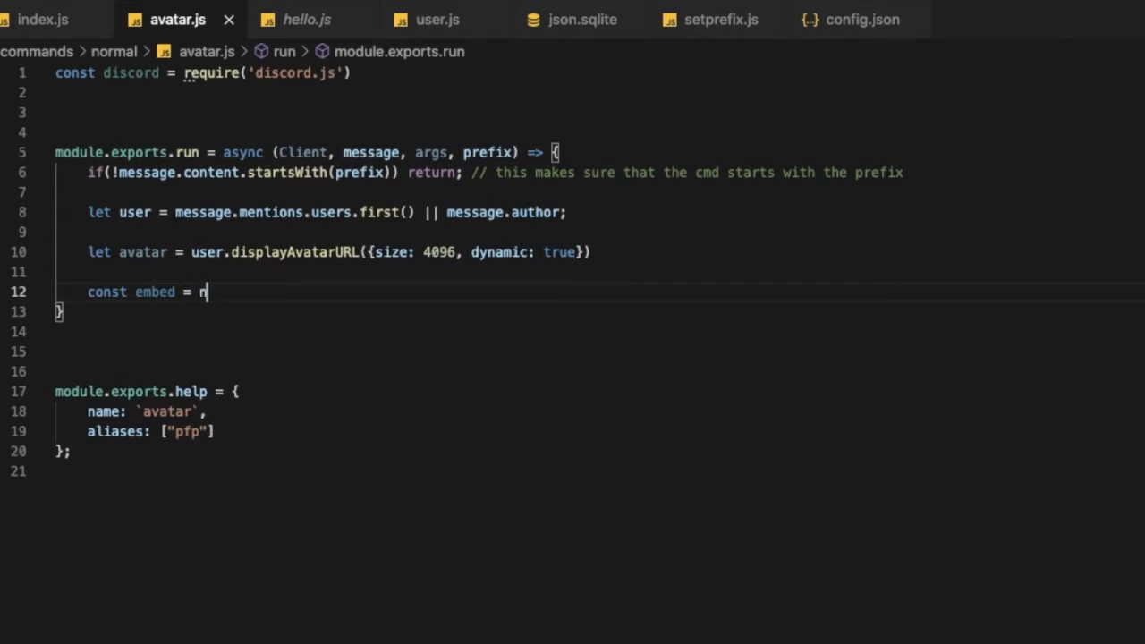
text(ew discord)
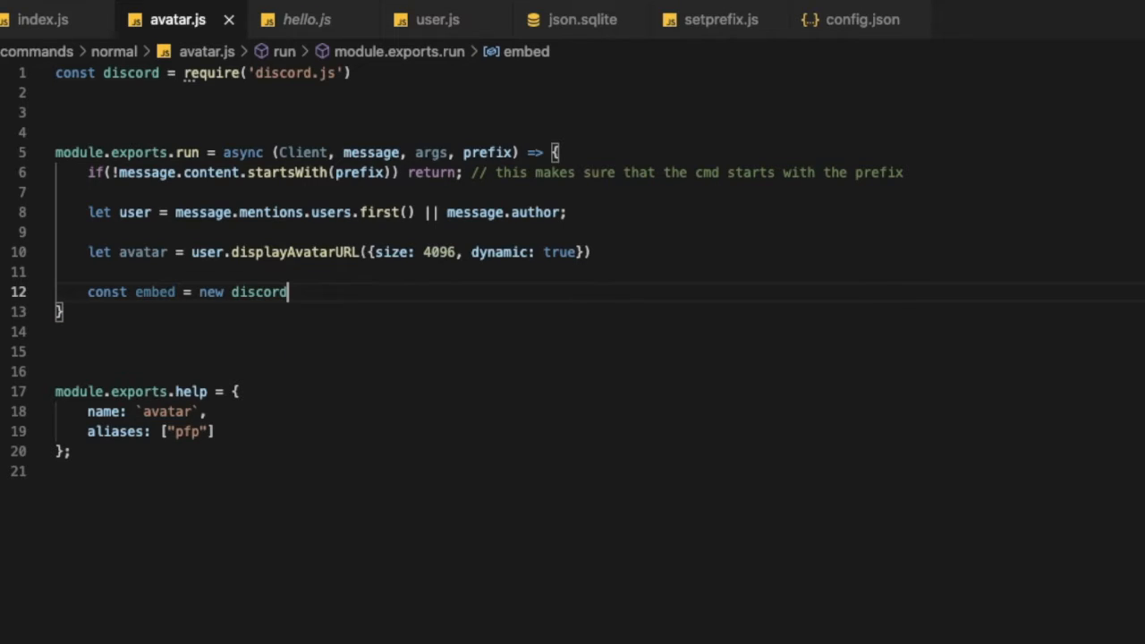
text(.MessageEmbed)
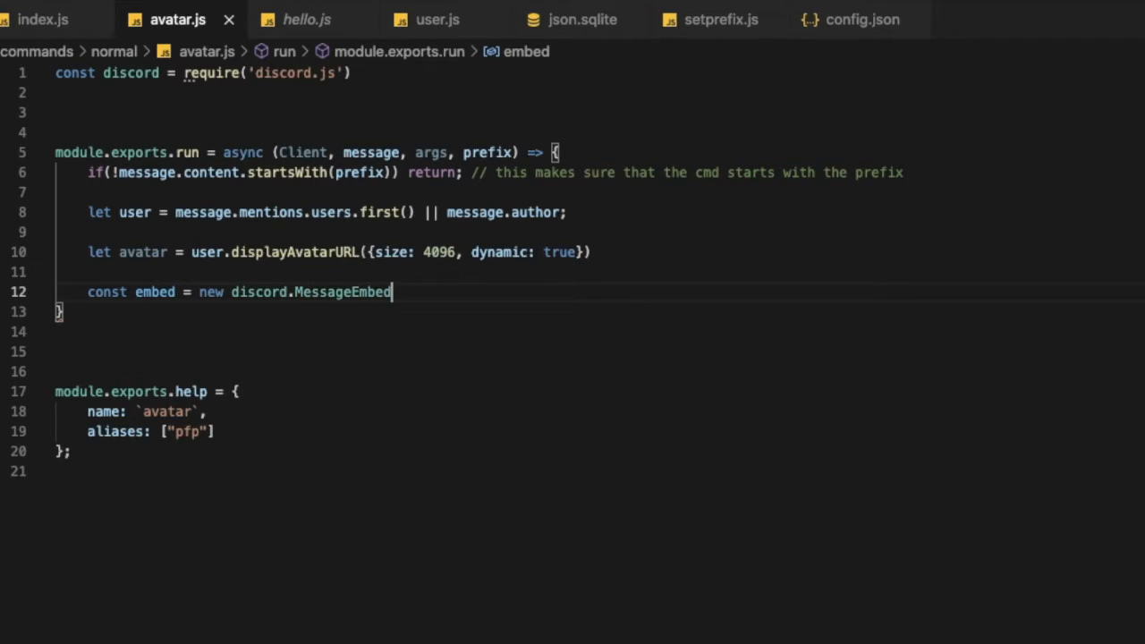
text(())
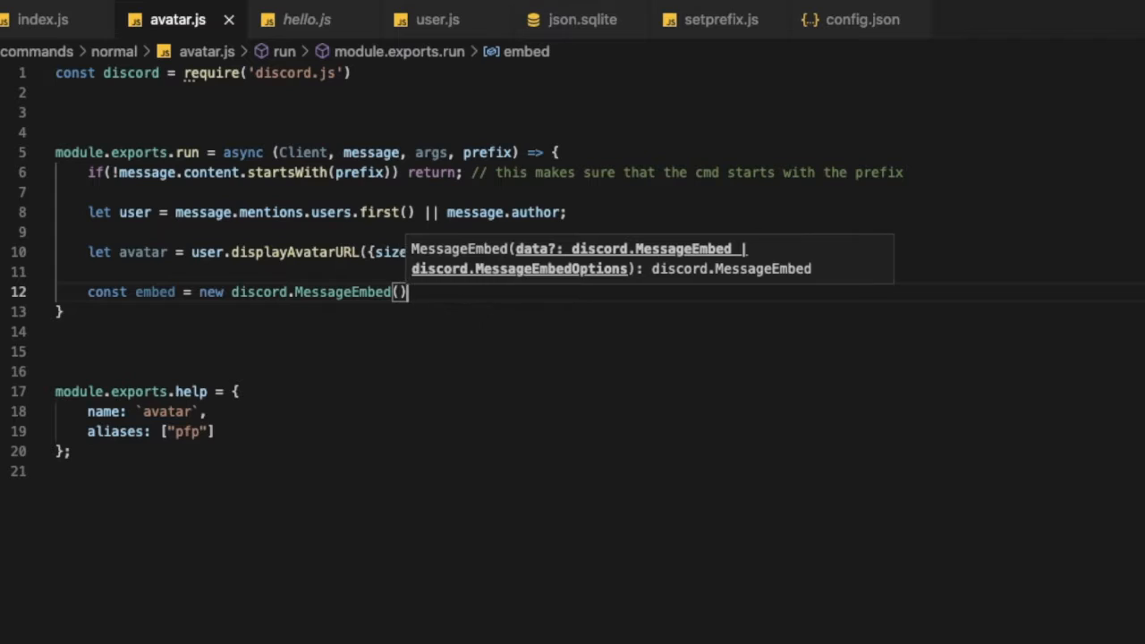
- Chain .setTitle with the template literal `${user.tag}'s Avatar`
text(.setti)
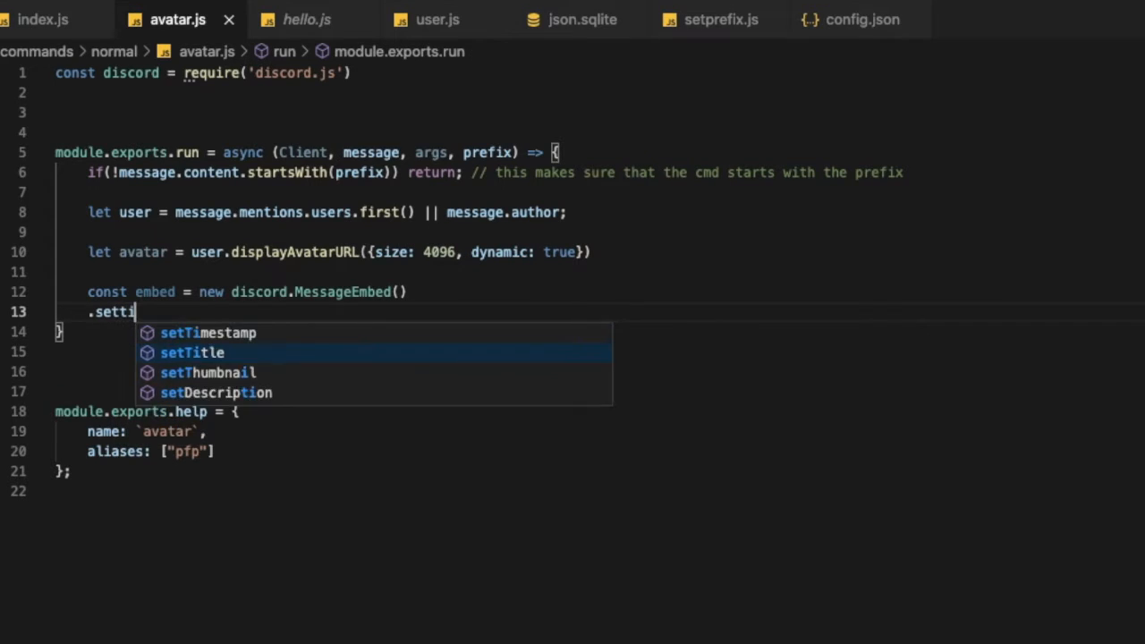
text(tle(')
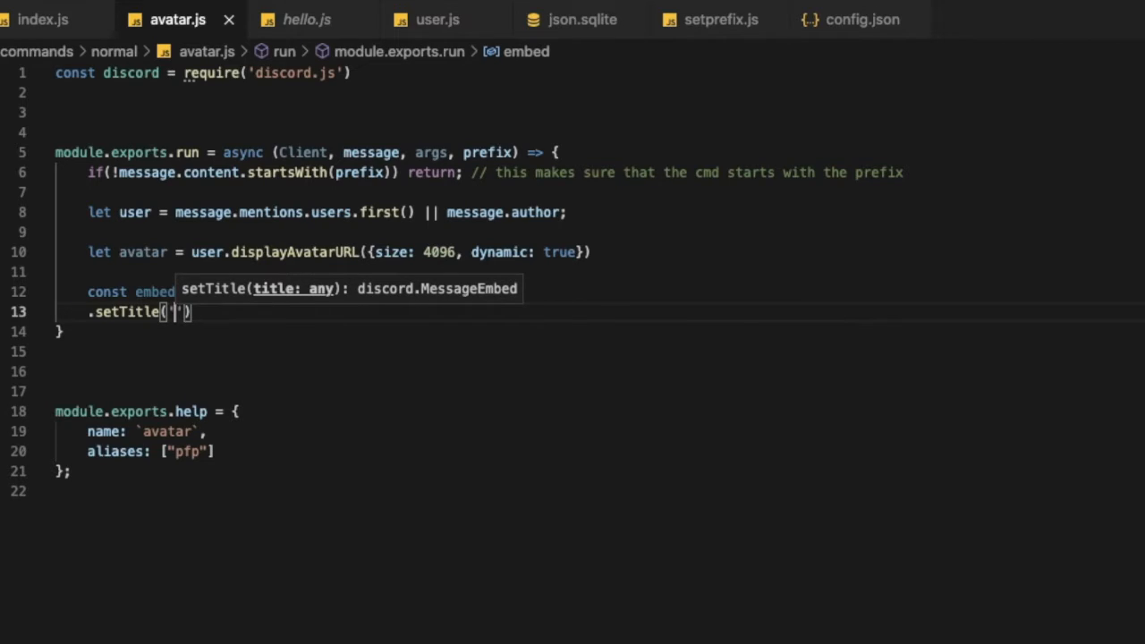
text({)
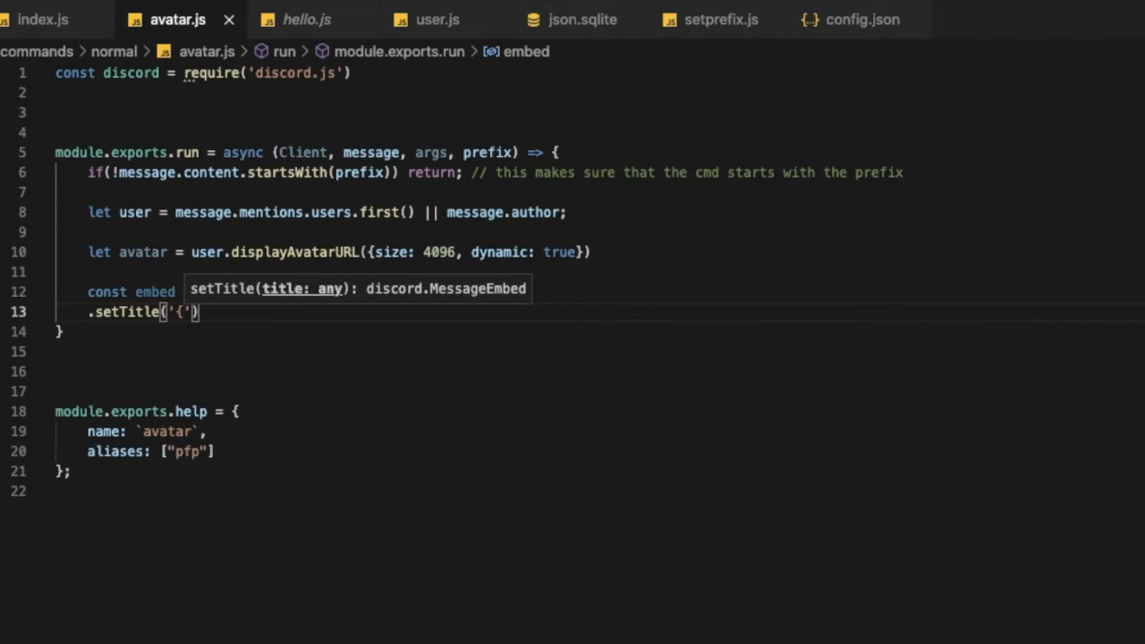
text(``)
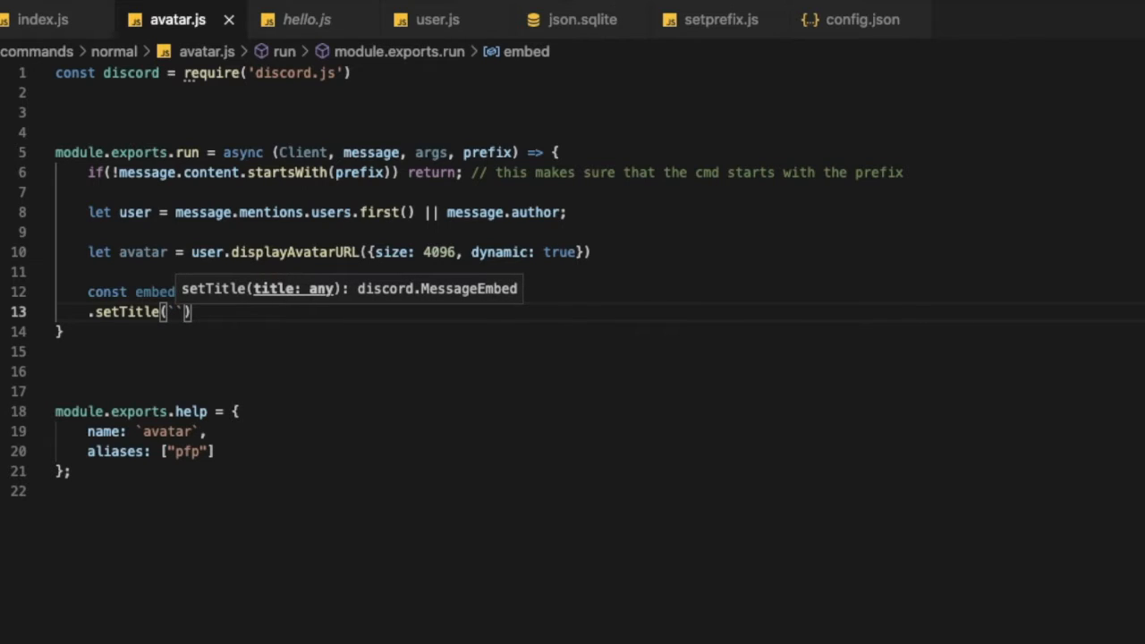
text(${})
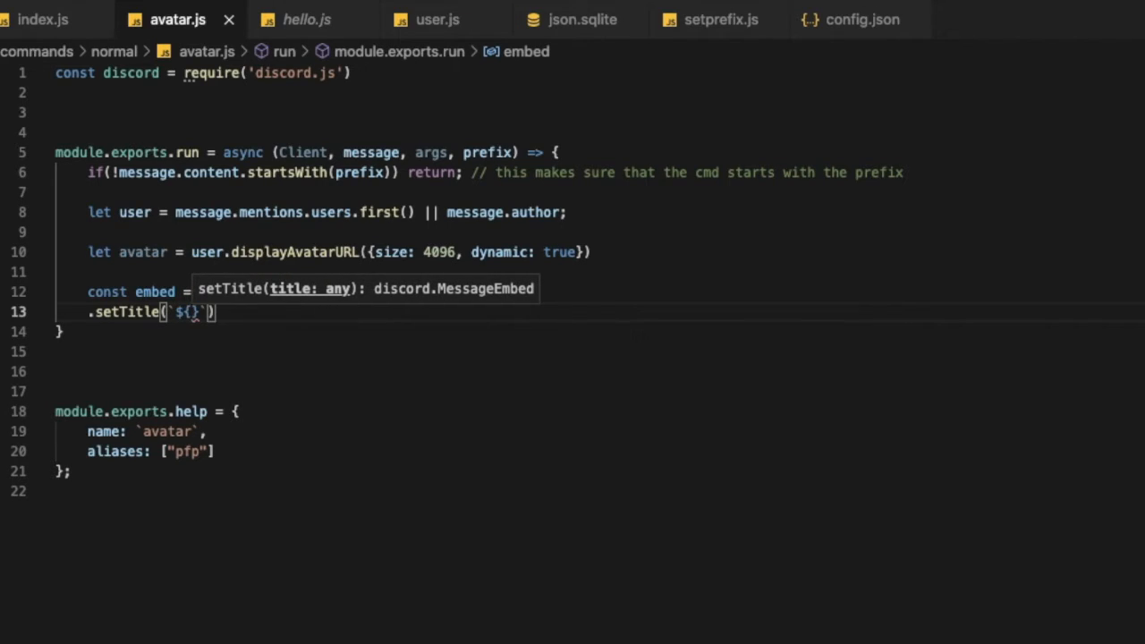
text(user.tag)
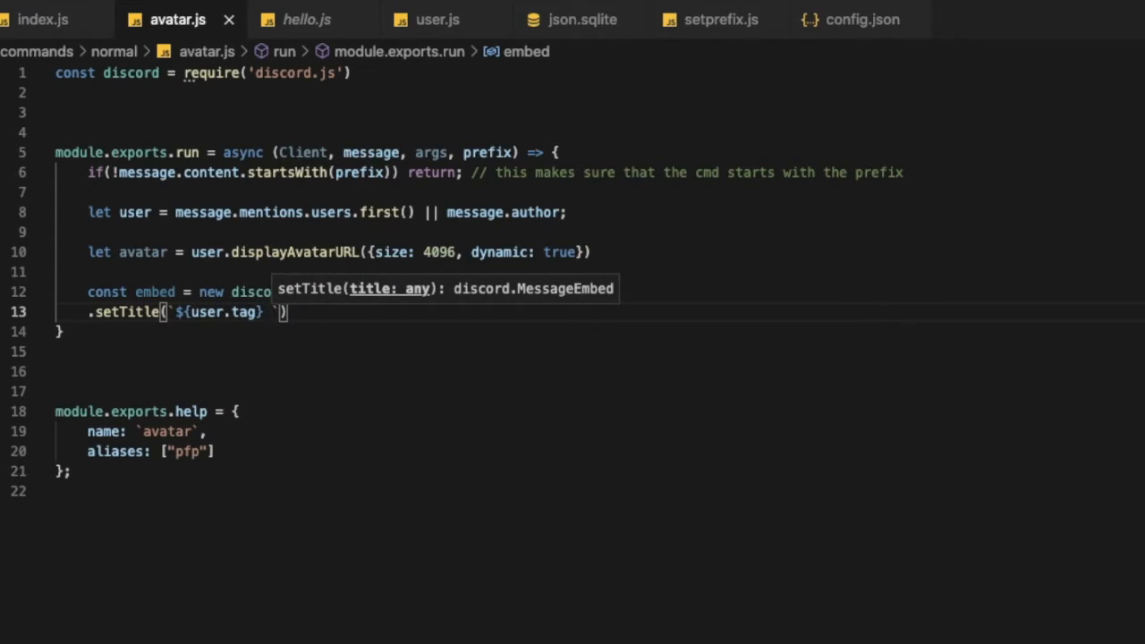
text('s)
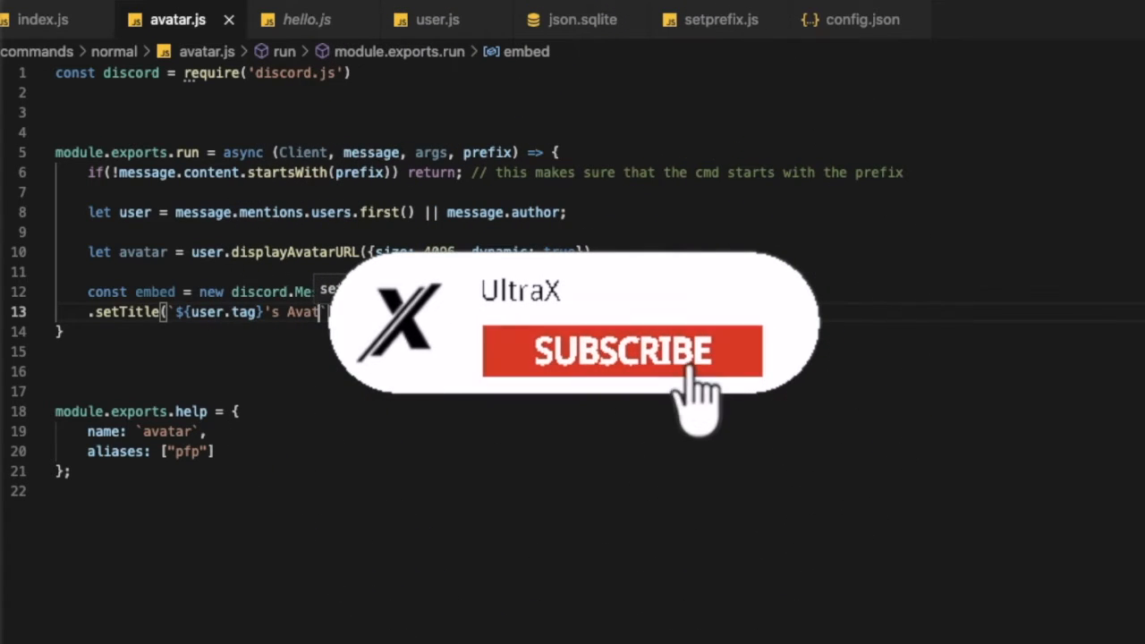
click(617, 351)
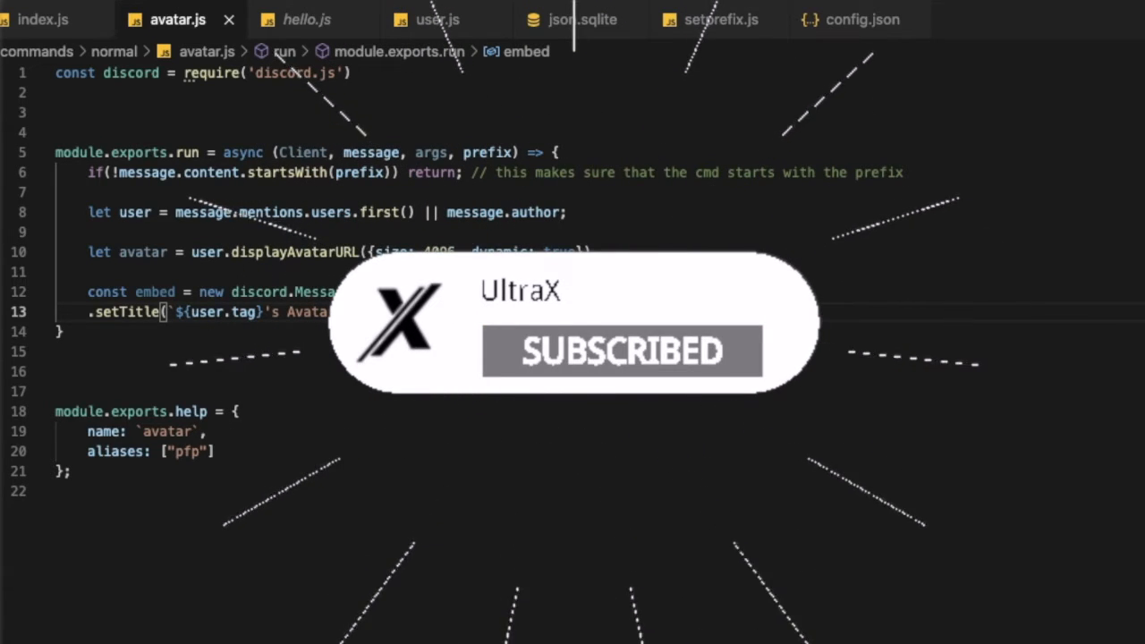
- Chain .setURL(avatar), .setImage(avatar) and .setColor('RANDOM') onto the embed
text(.set)
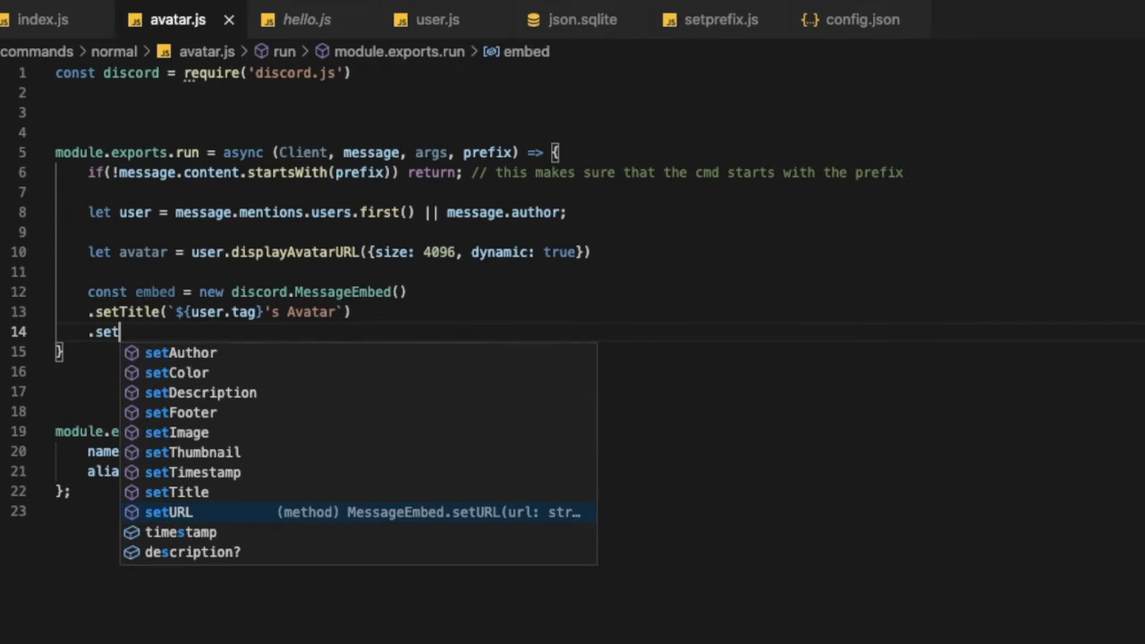
text(URL()
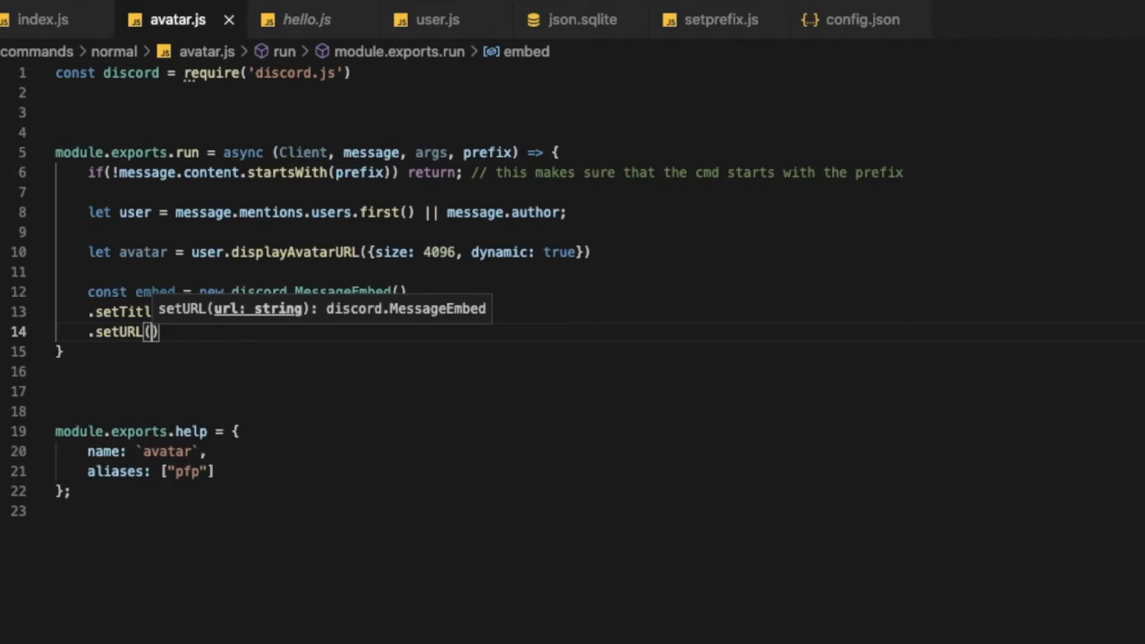
text(avatar)
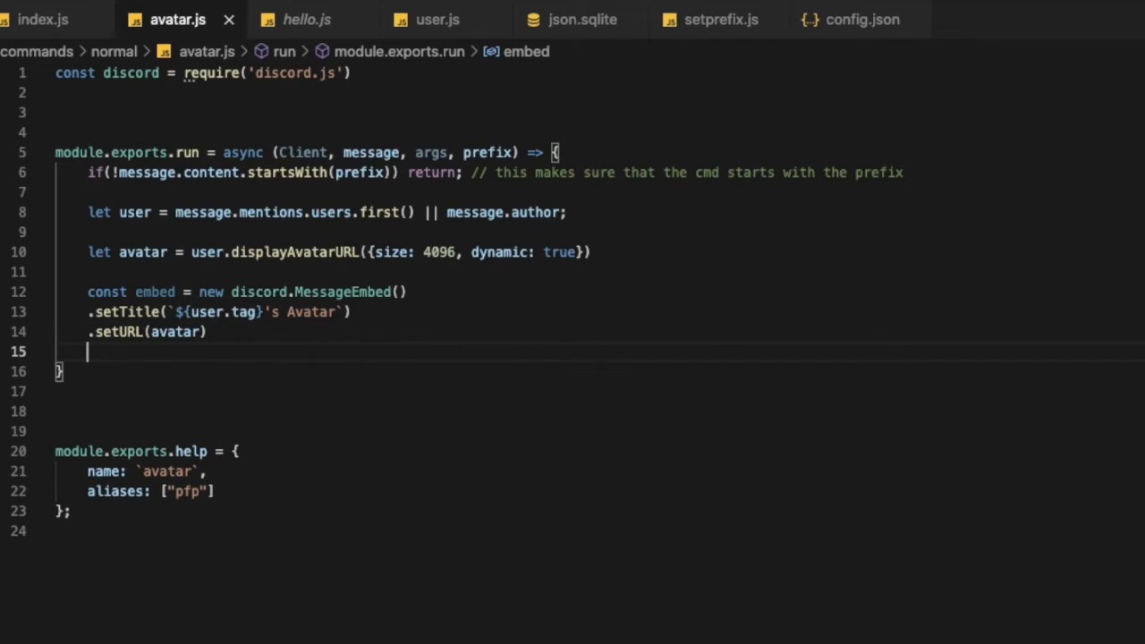
text(.setImage()
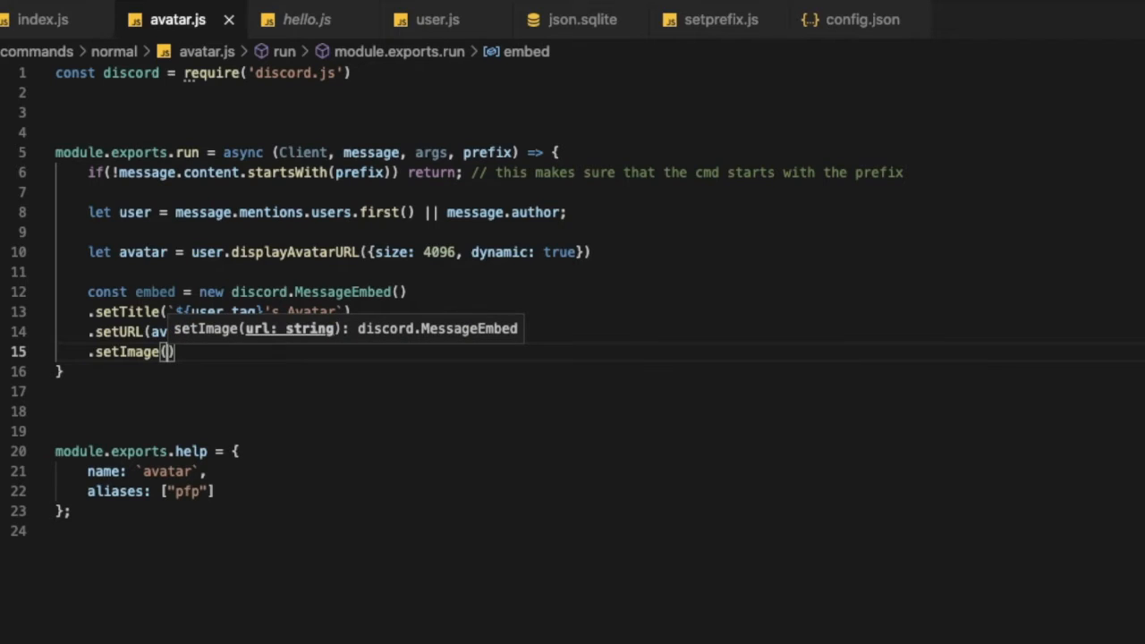
text(a)
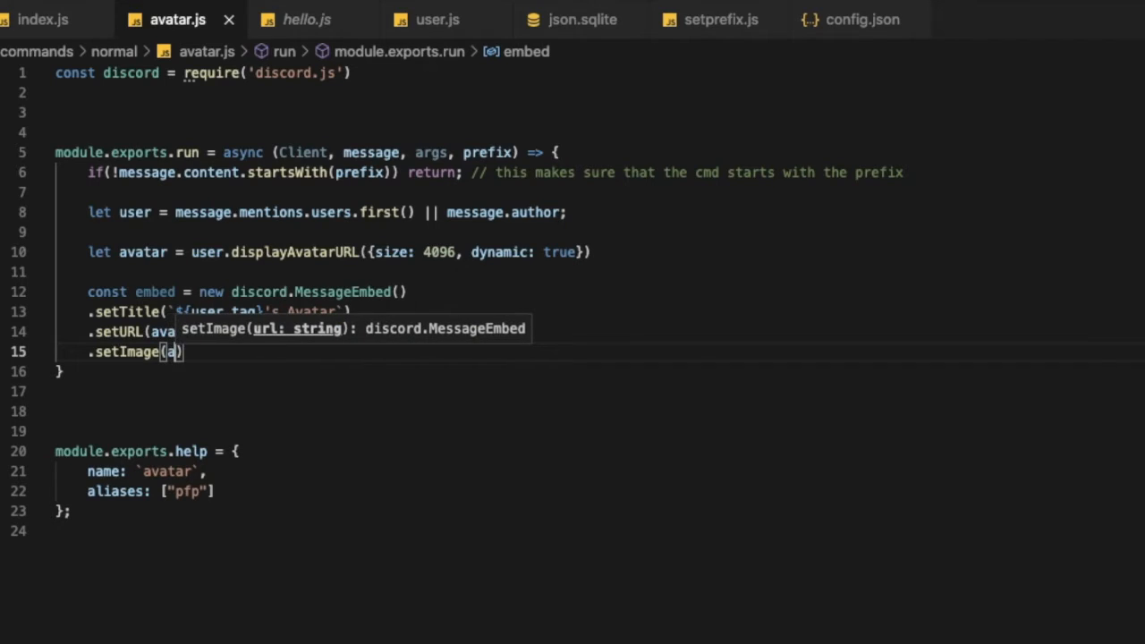
text(vatar)
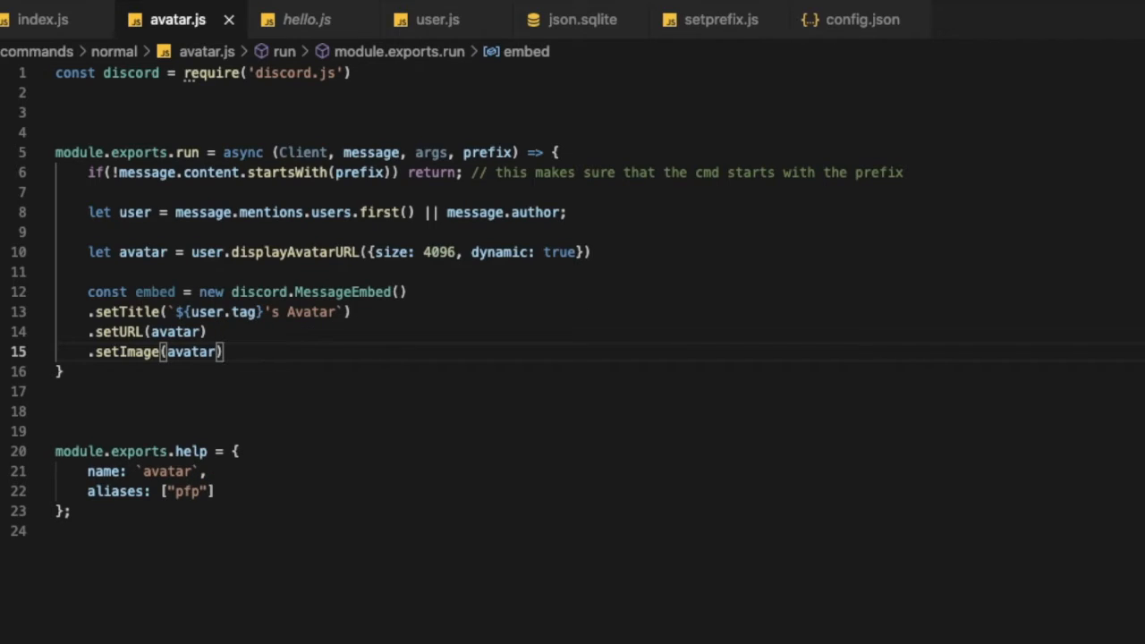
text(.setColor()
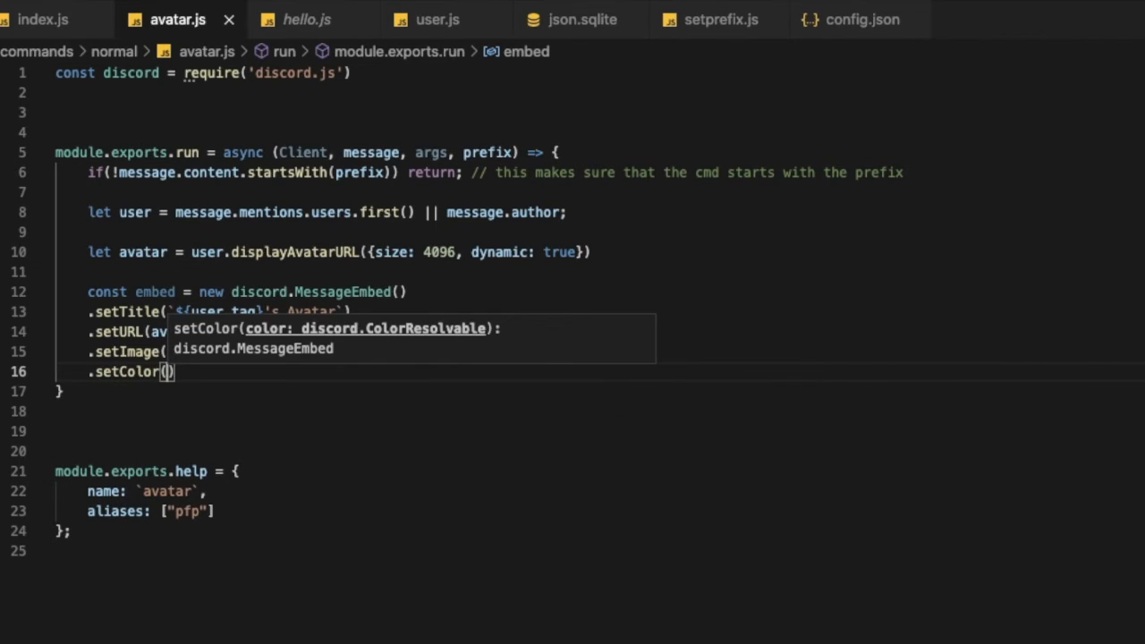
text(r)
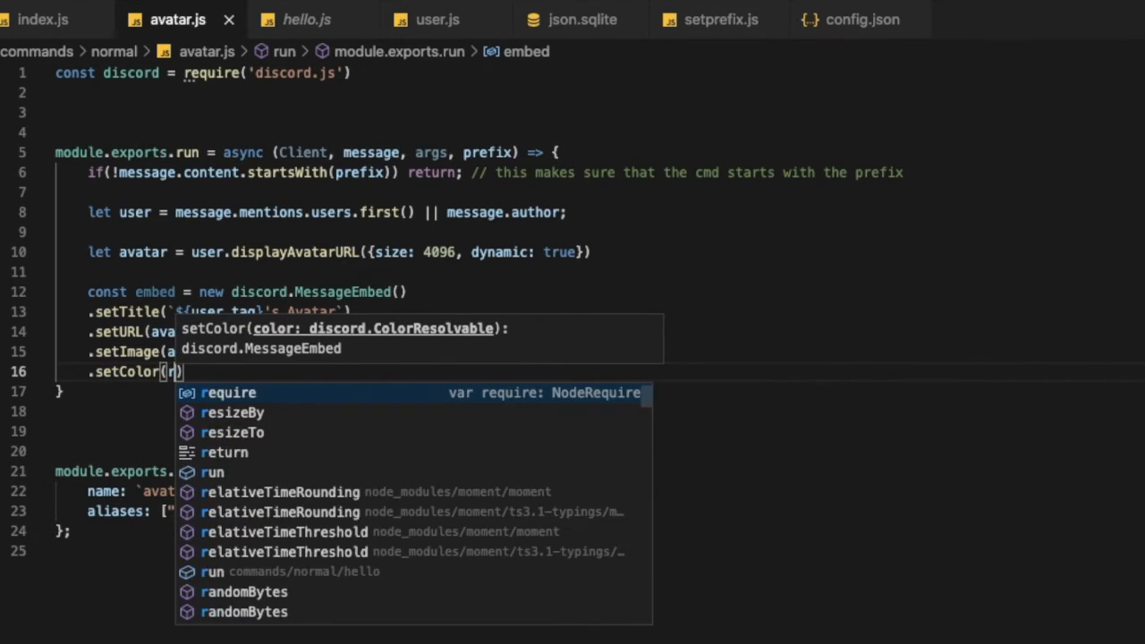
text('RANDOM')
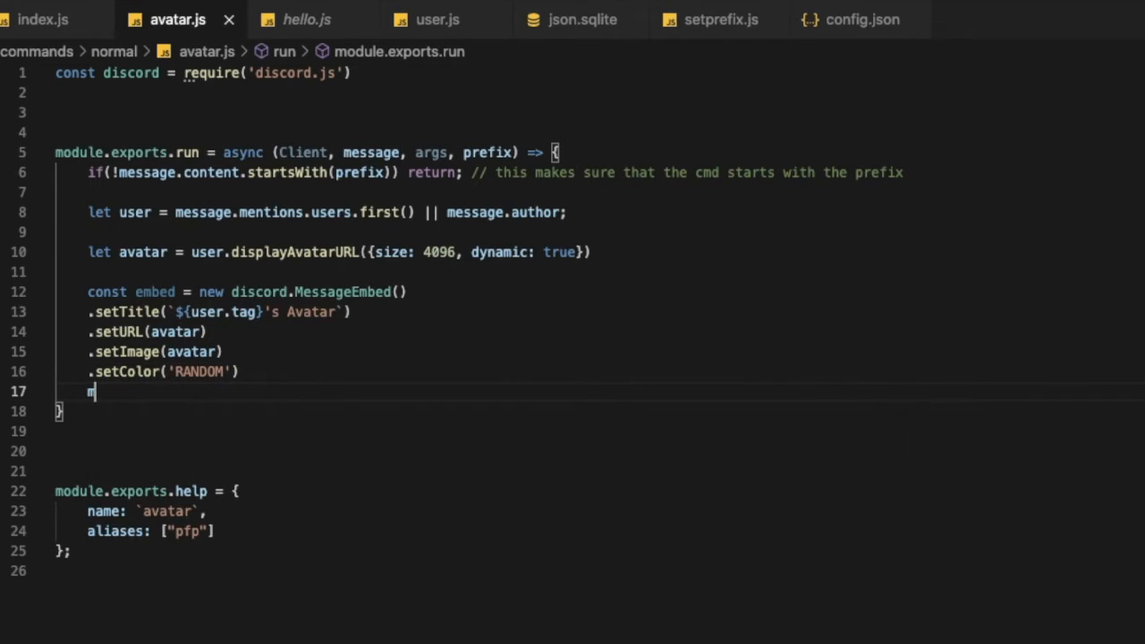
- Add message.channel.send(embed) after the embed chain
text(essage.channel.send()
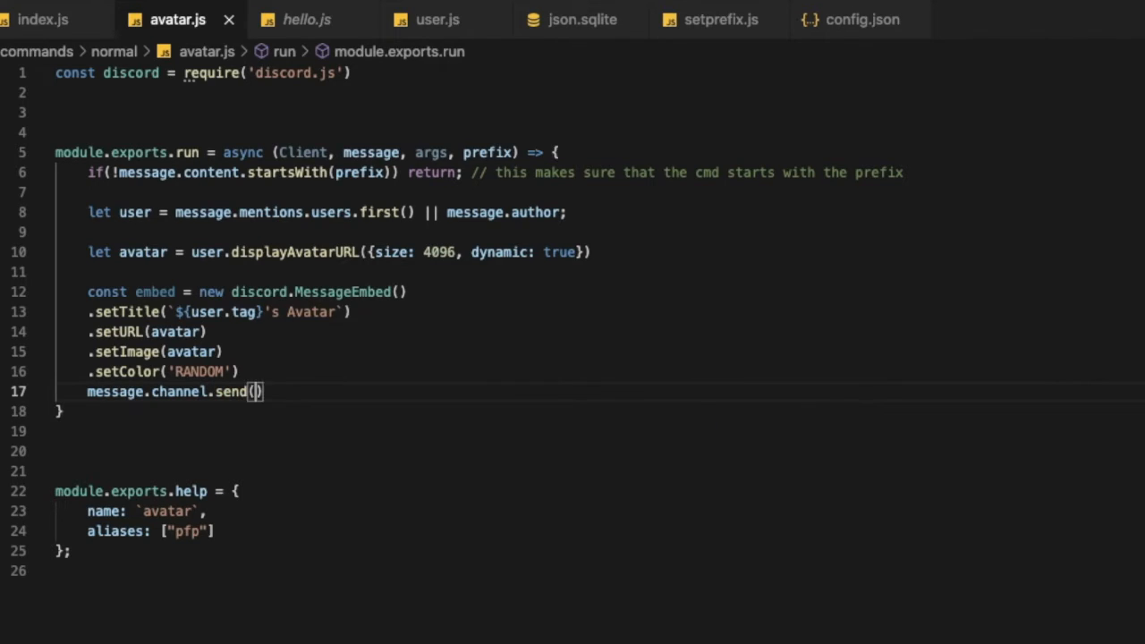
text(embed)
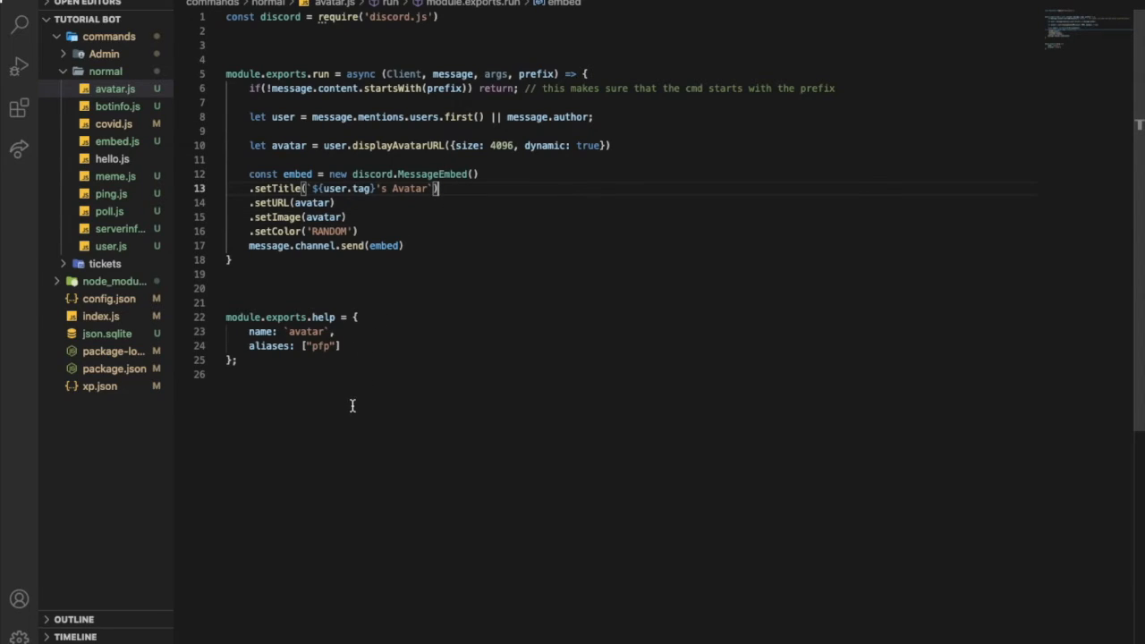
mouse_move(331, 421)
text(;)
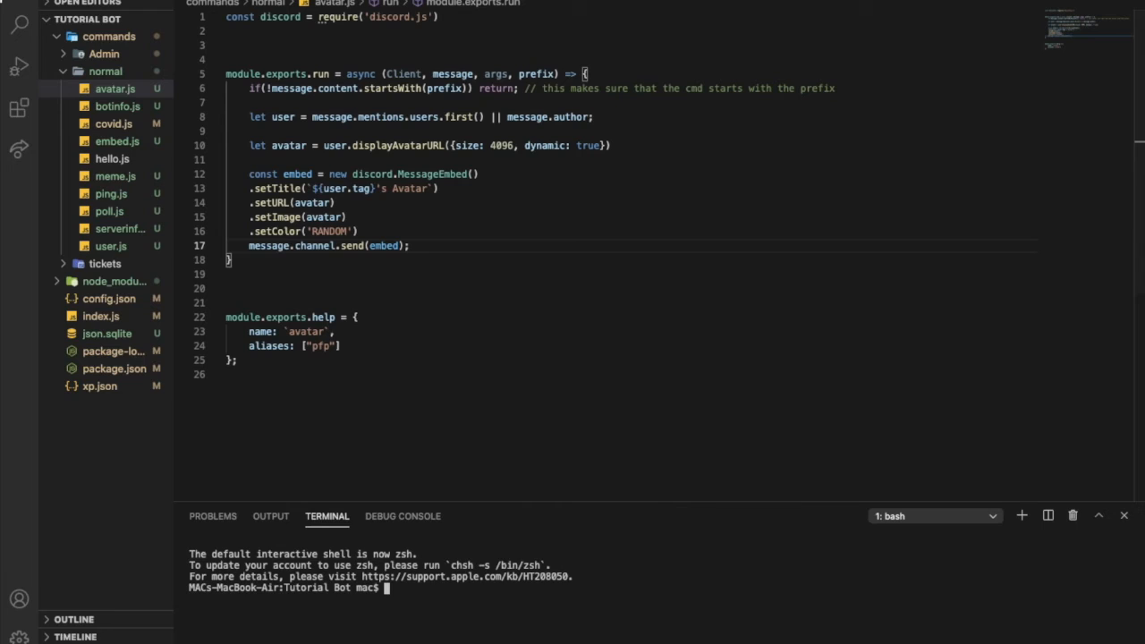
- Run node . in the integrated terminal to start the bot
text(node .)
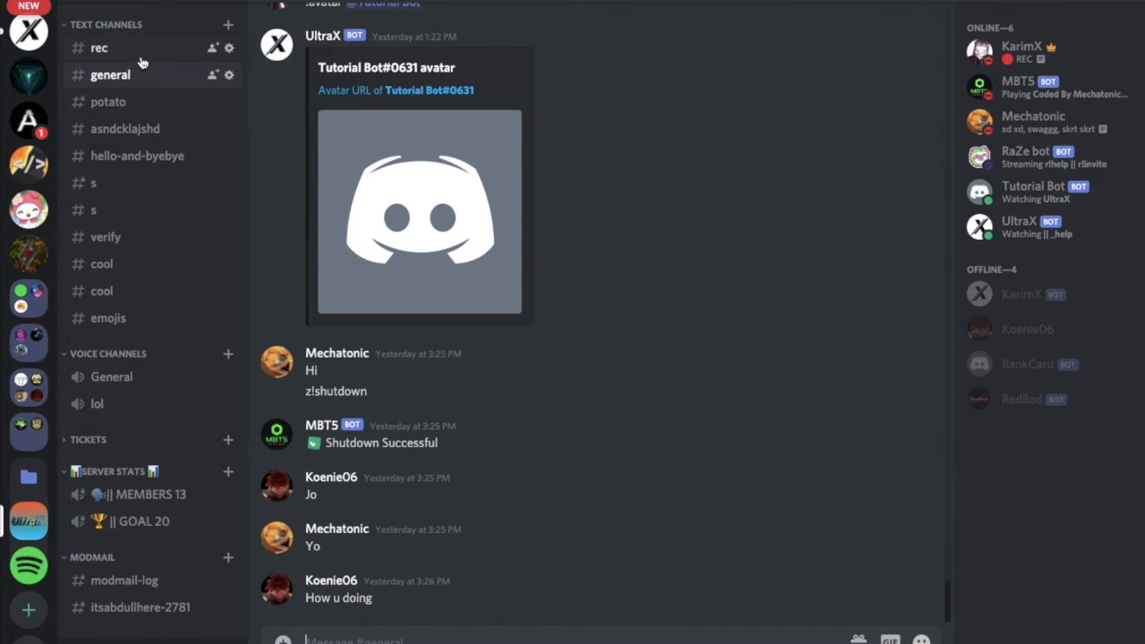
- Check the bot's avatar embed in #rec and begin typing =avatar again
click(99, 47)
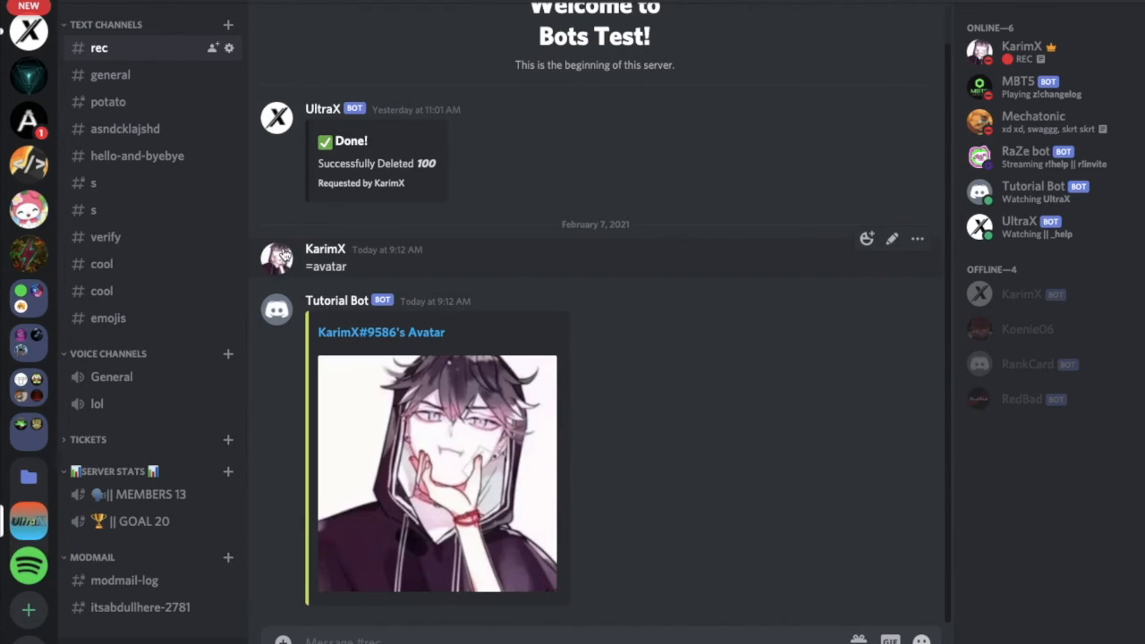
mouse_move(276, 277)
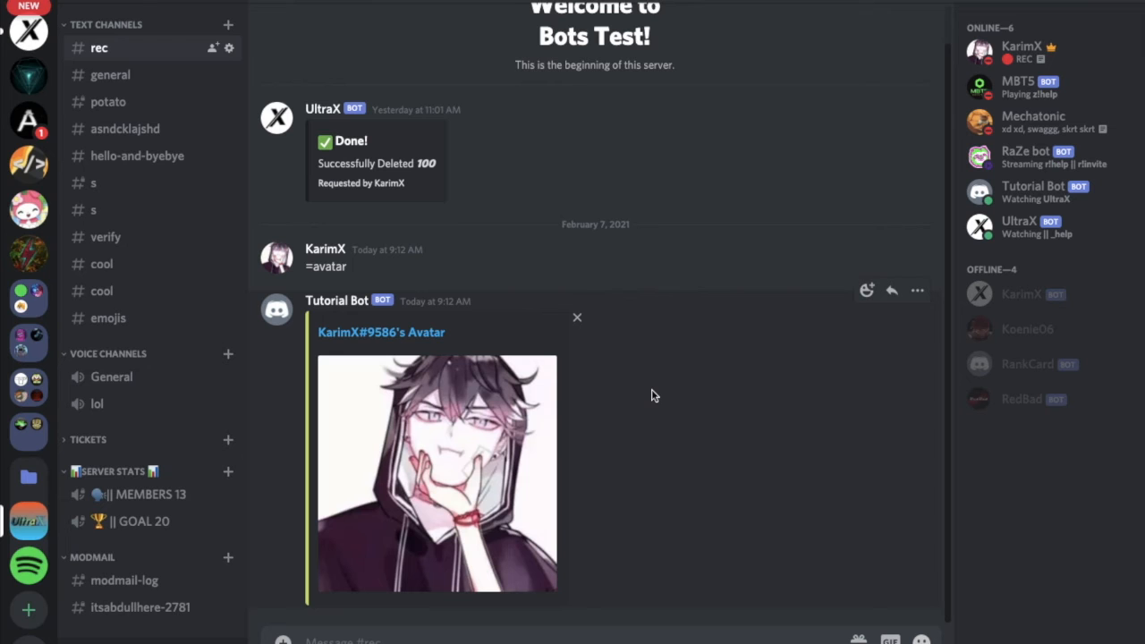
text(=av)
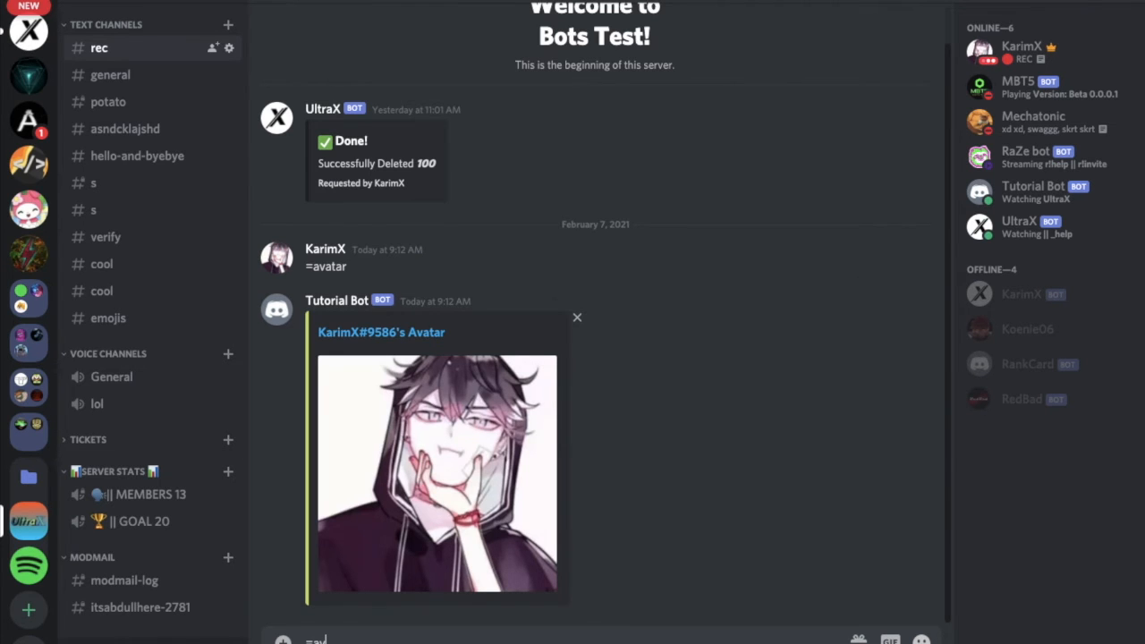